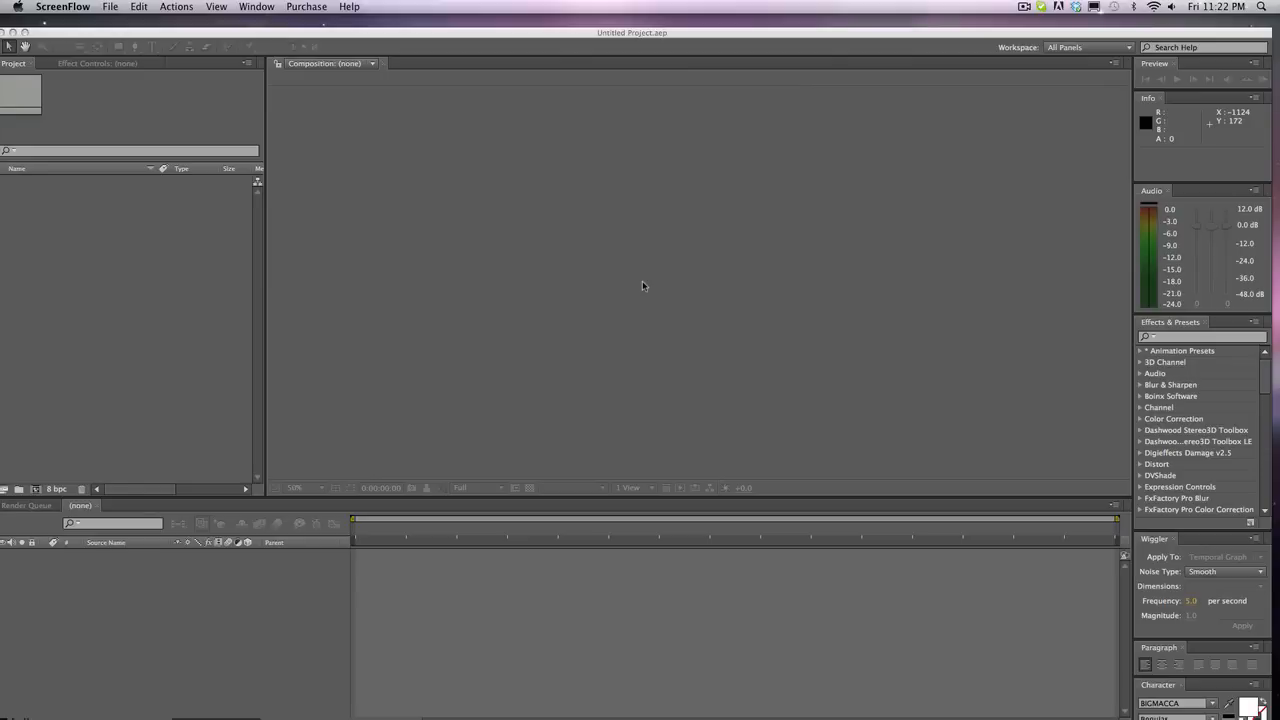
mouse_move(628, 220)
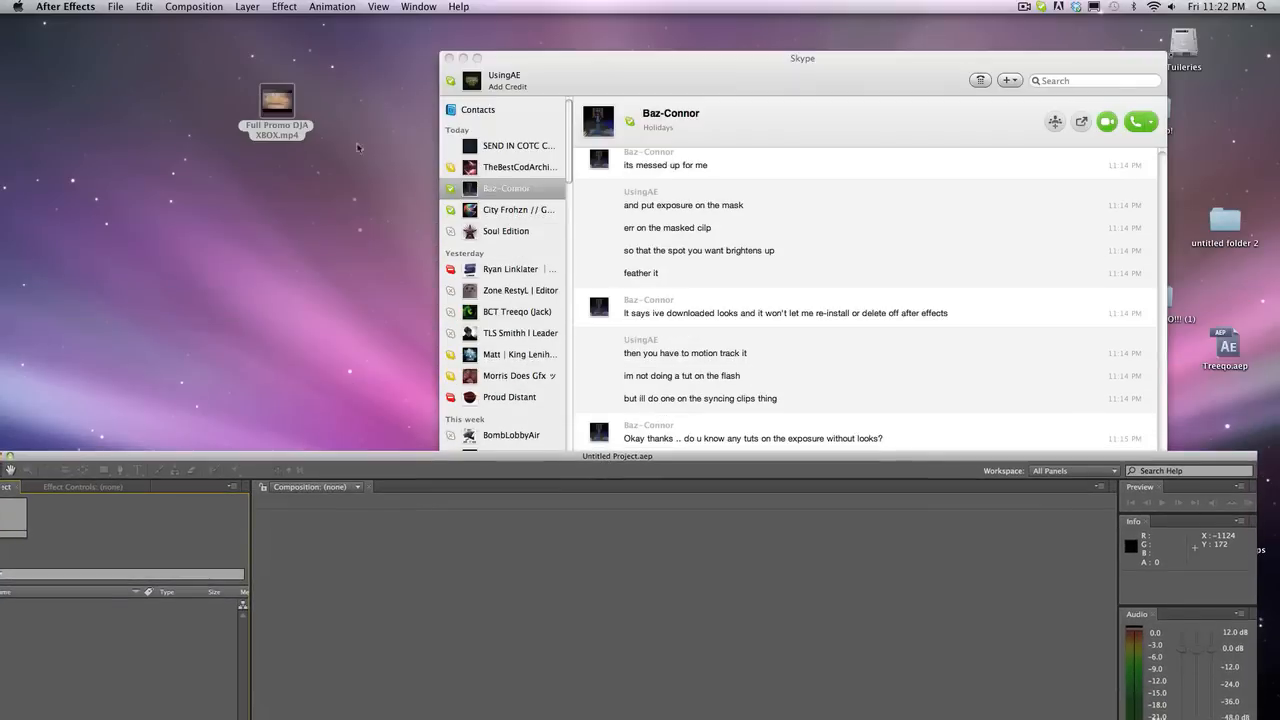
Quick Look and play the desktop promo clip, then reopen and play it in QuickTime Player.
double_click(276, 104)
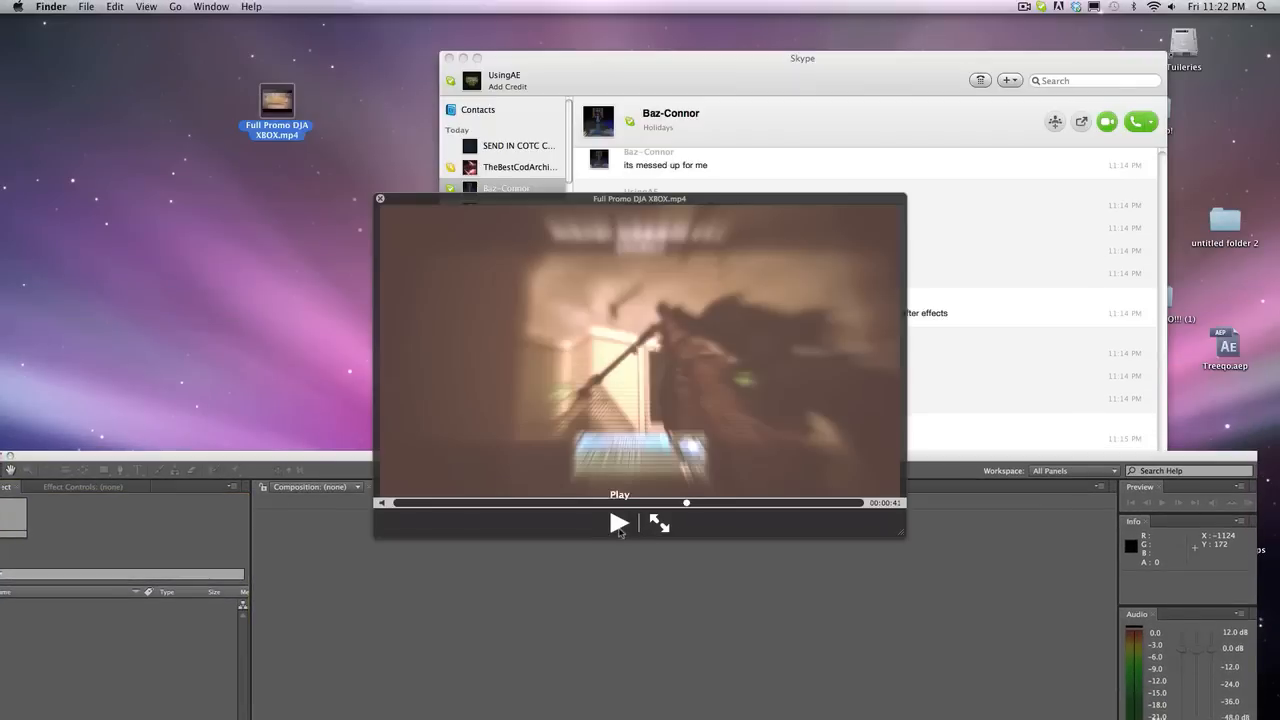
left_click(620, 522)
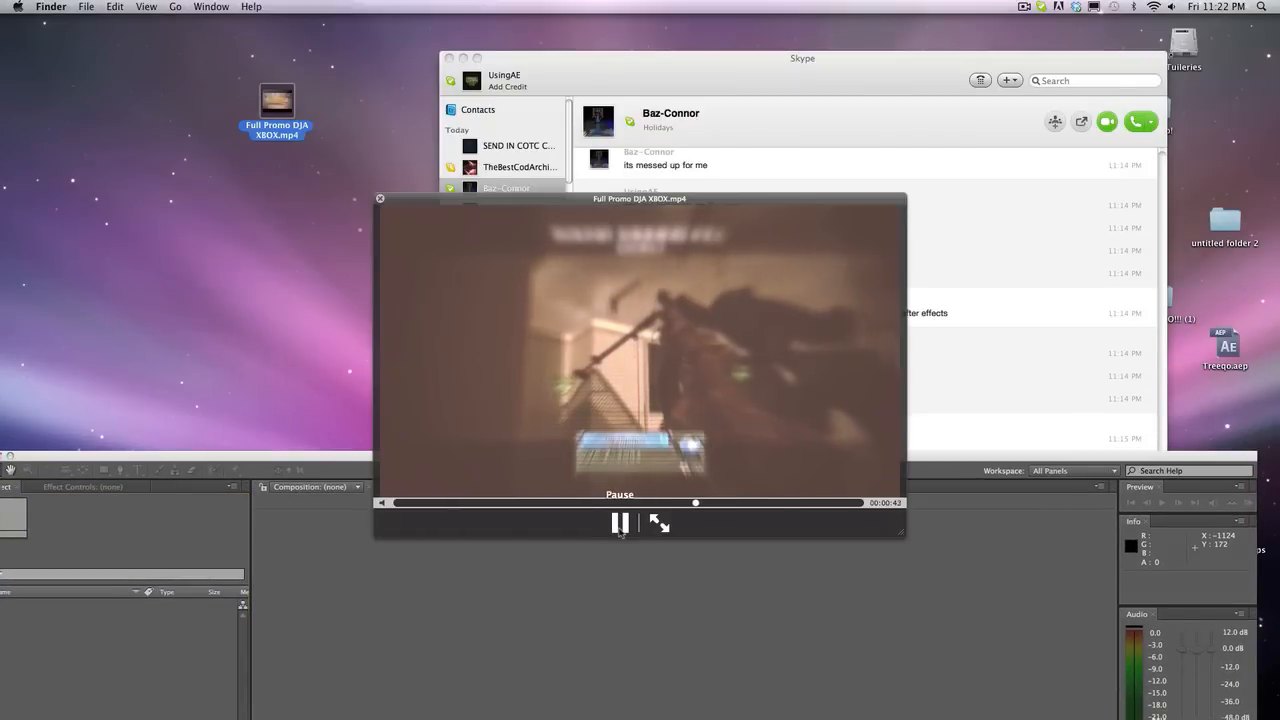
left_click(380, 198)
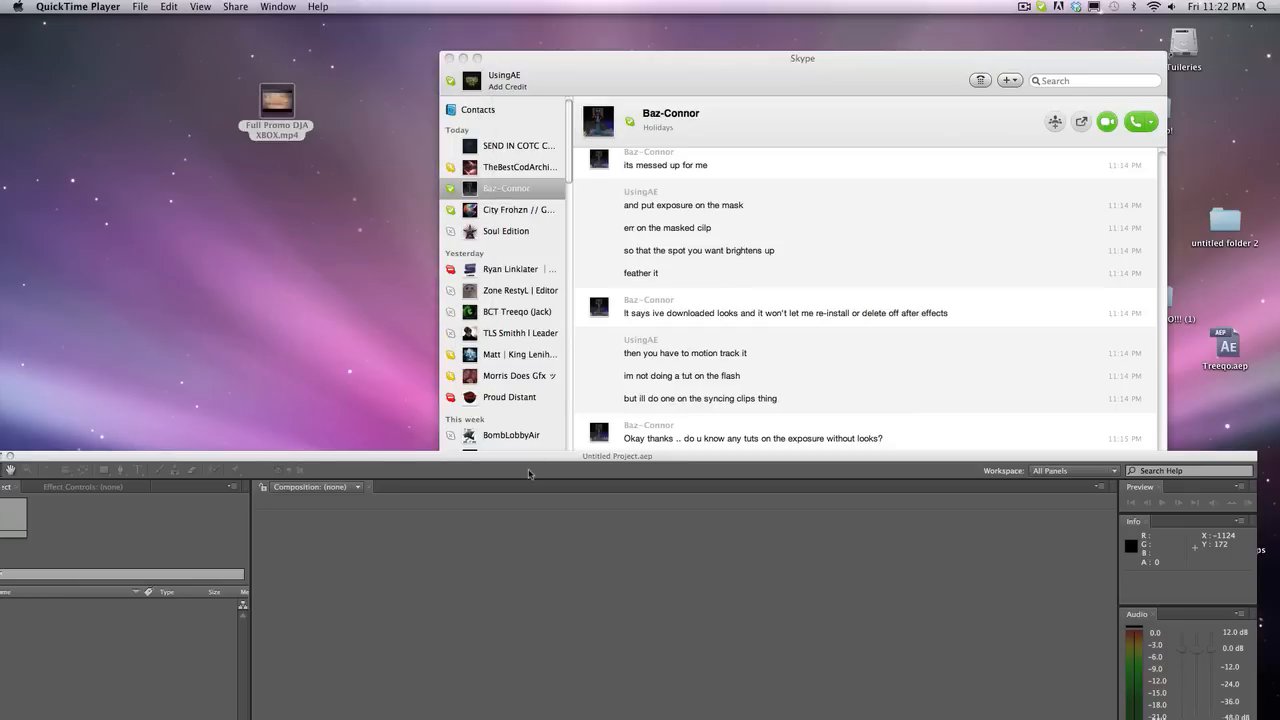
double_click(276, 100)
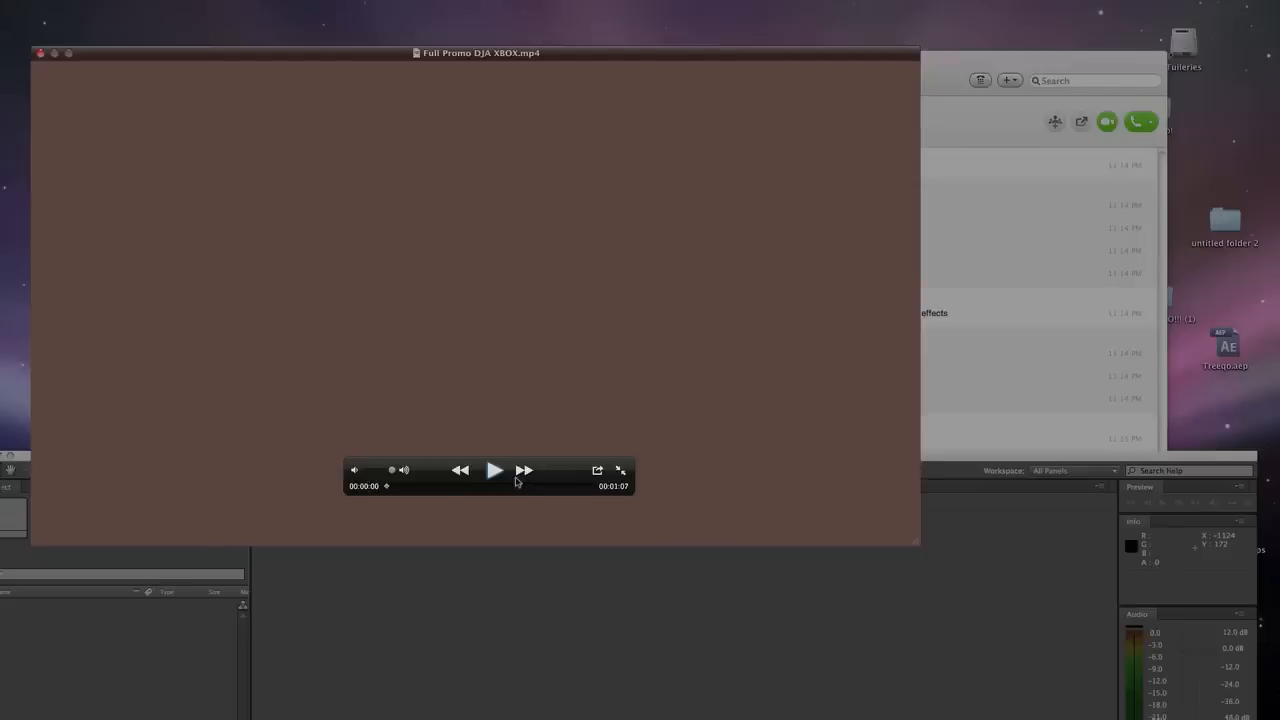
left_click(496, 470)
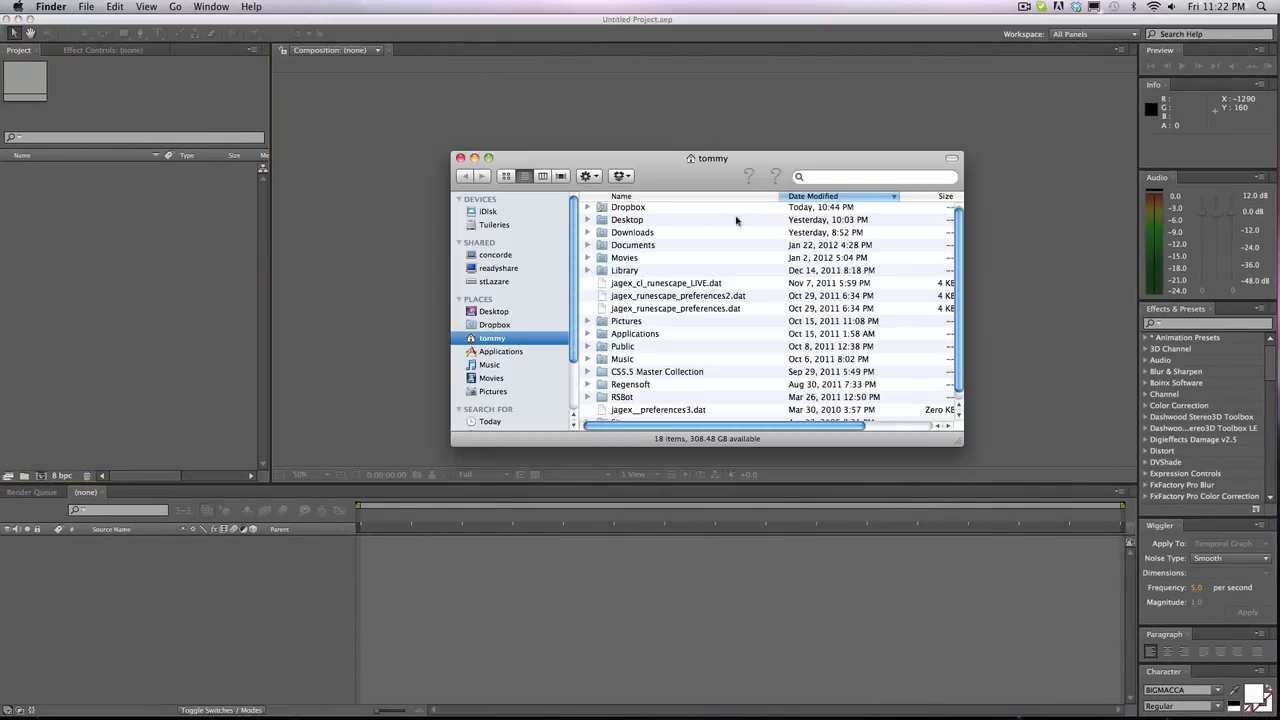
mouse_move(798, 176)
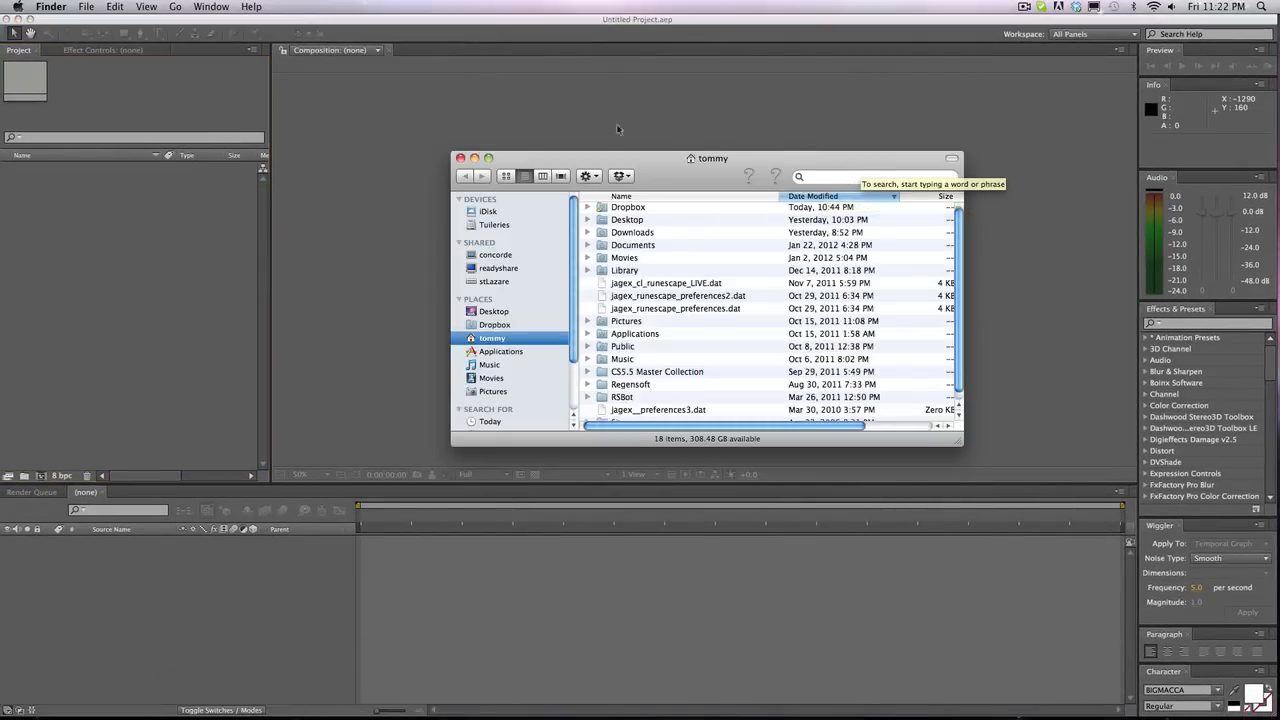
Search Finder for 'tricks' then 'ocr', and import the deagle spray shipment clip.
left_click(870, 176)
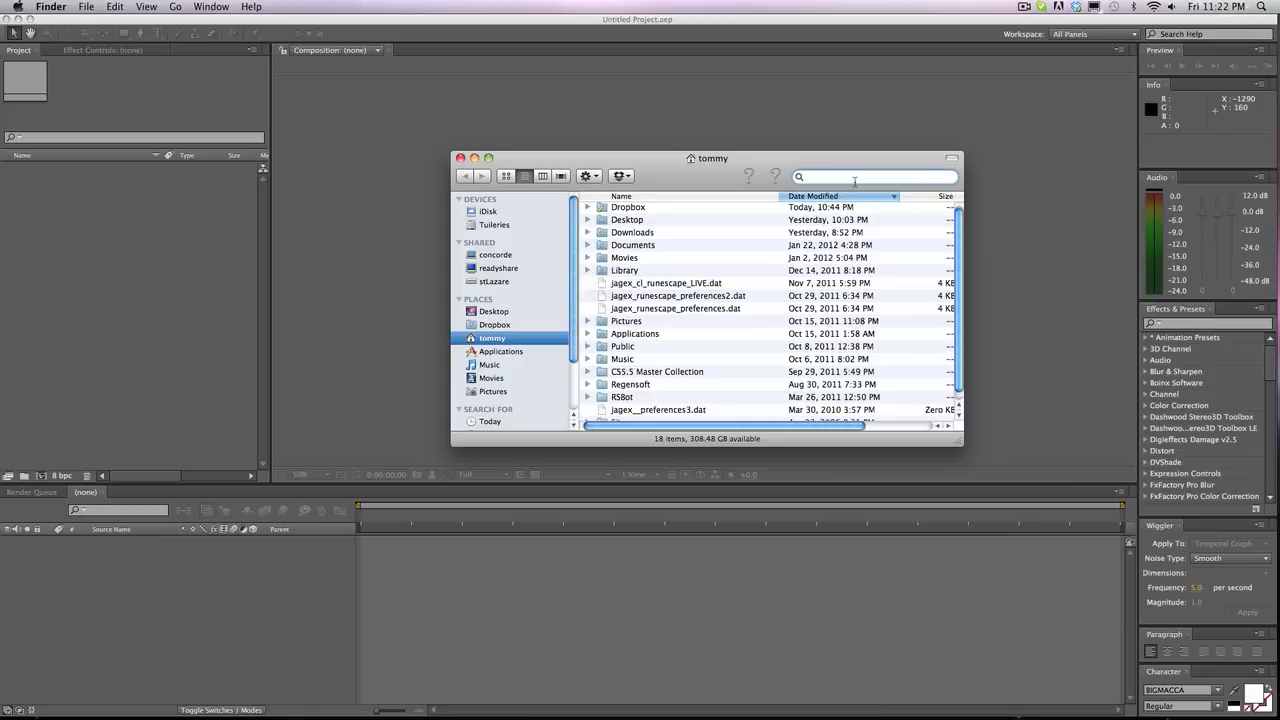
type("Qwaud")
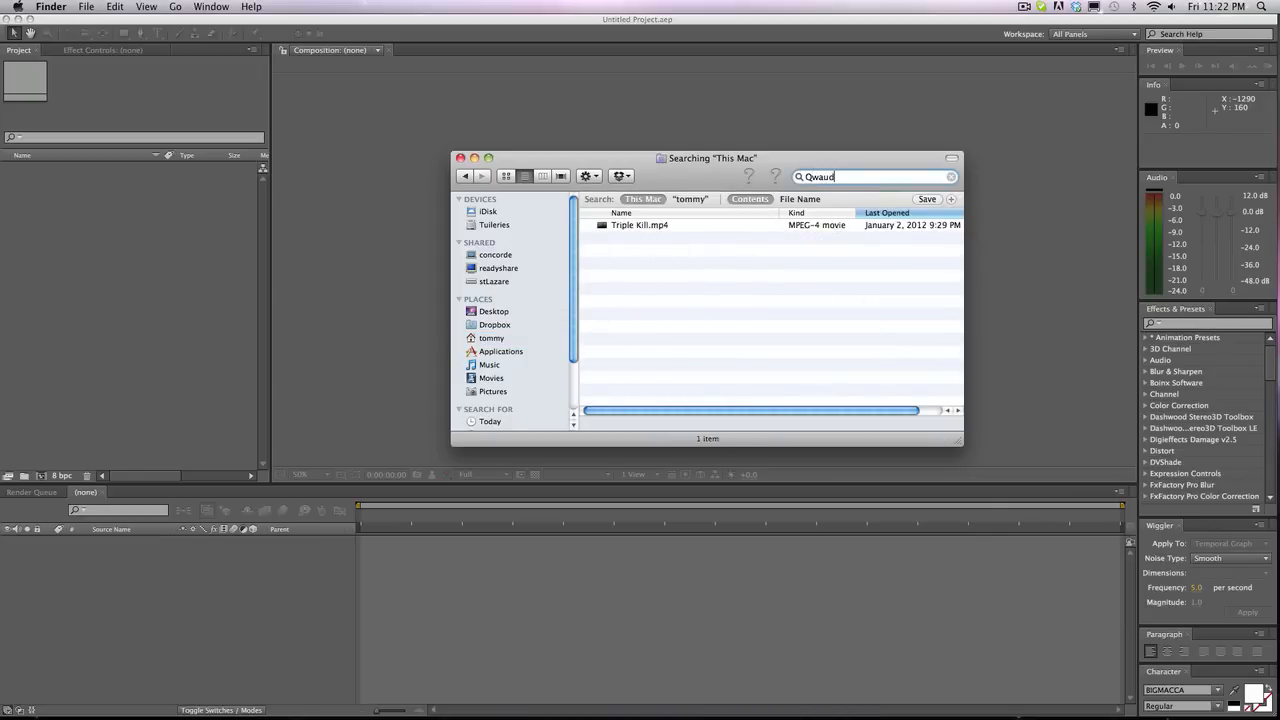
key("Backspace")
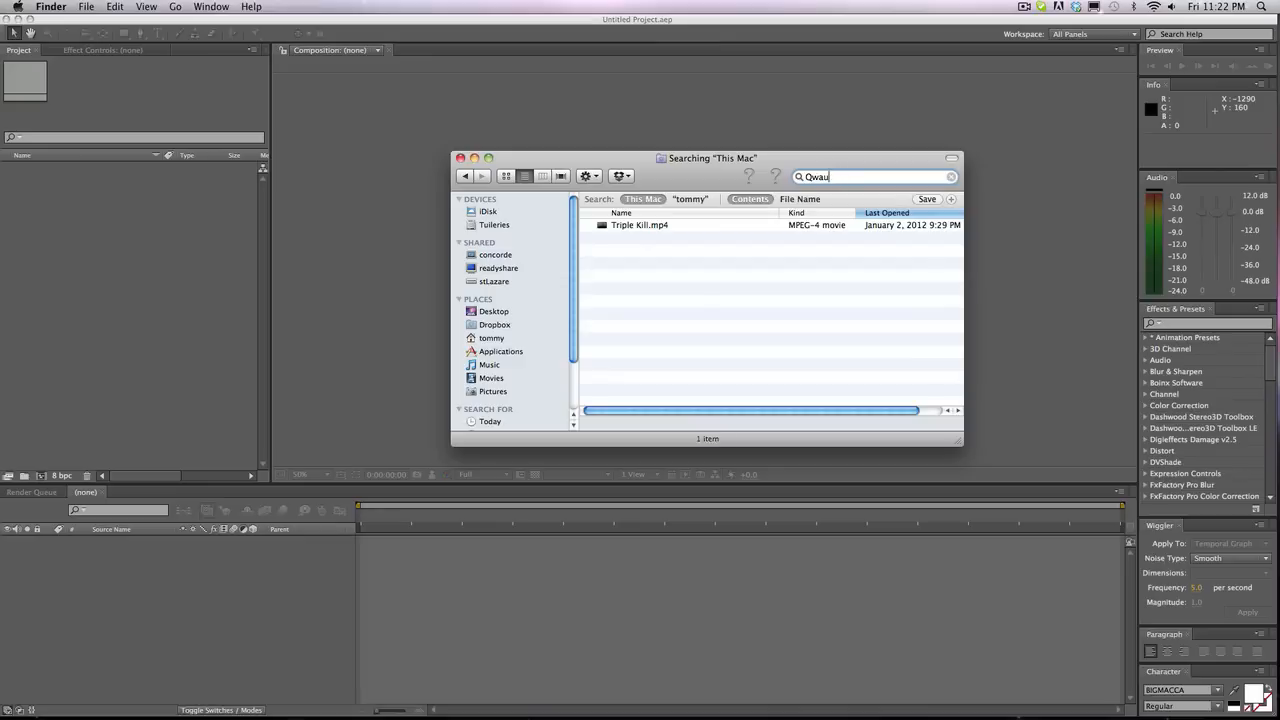
type("trickshot")
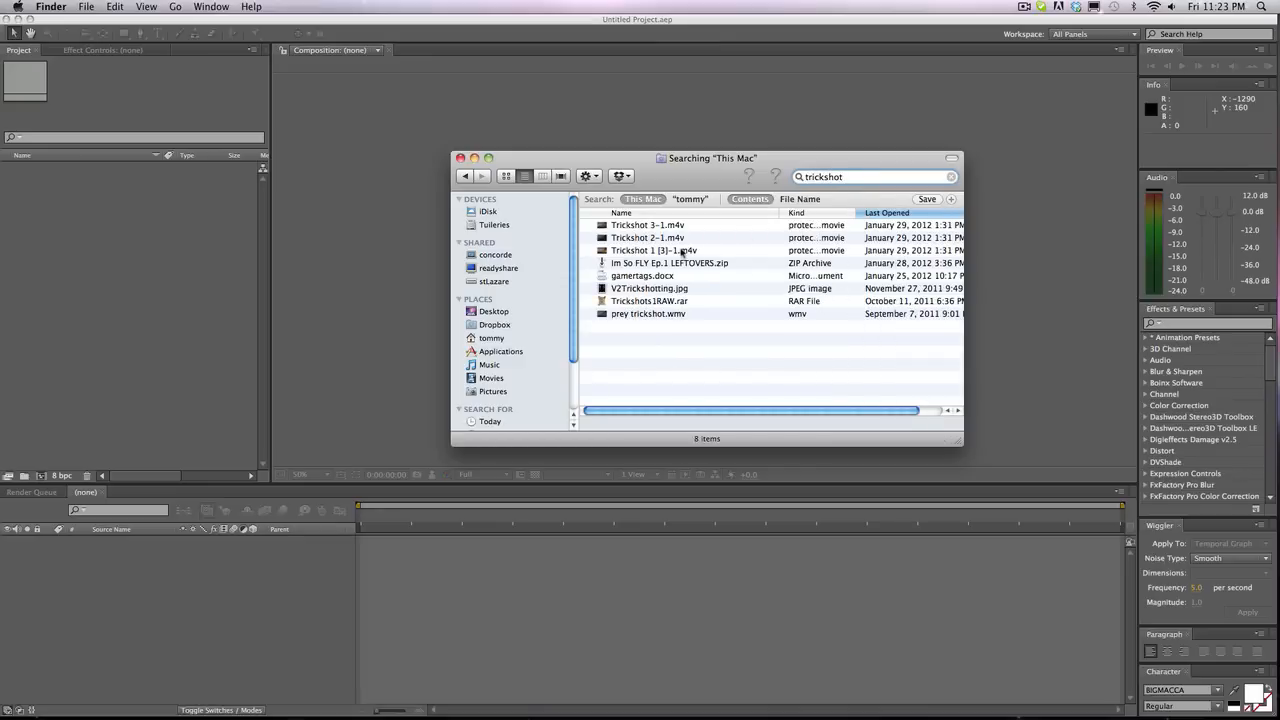
left_click(950, 176)
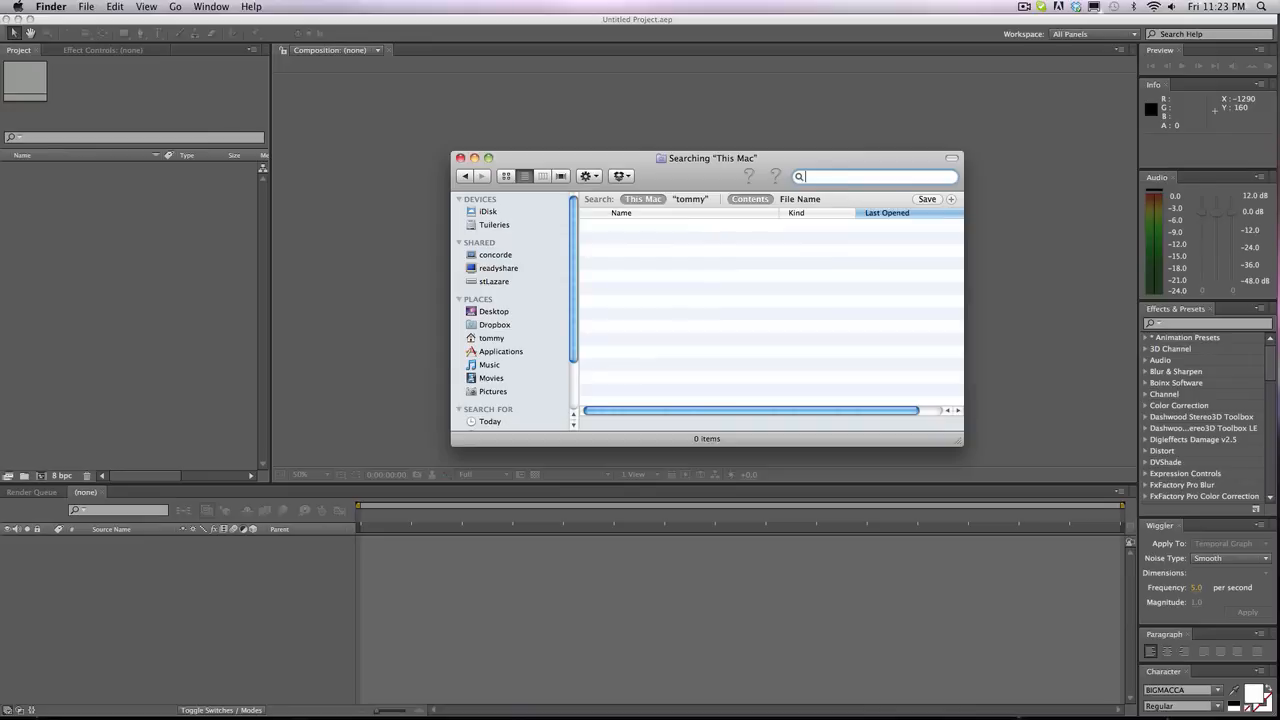
type("ocr8")
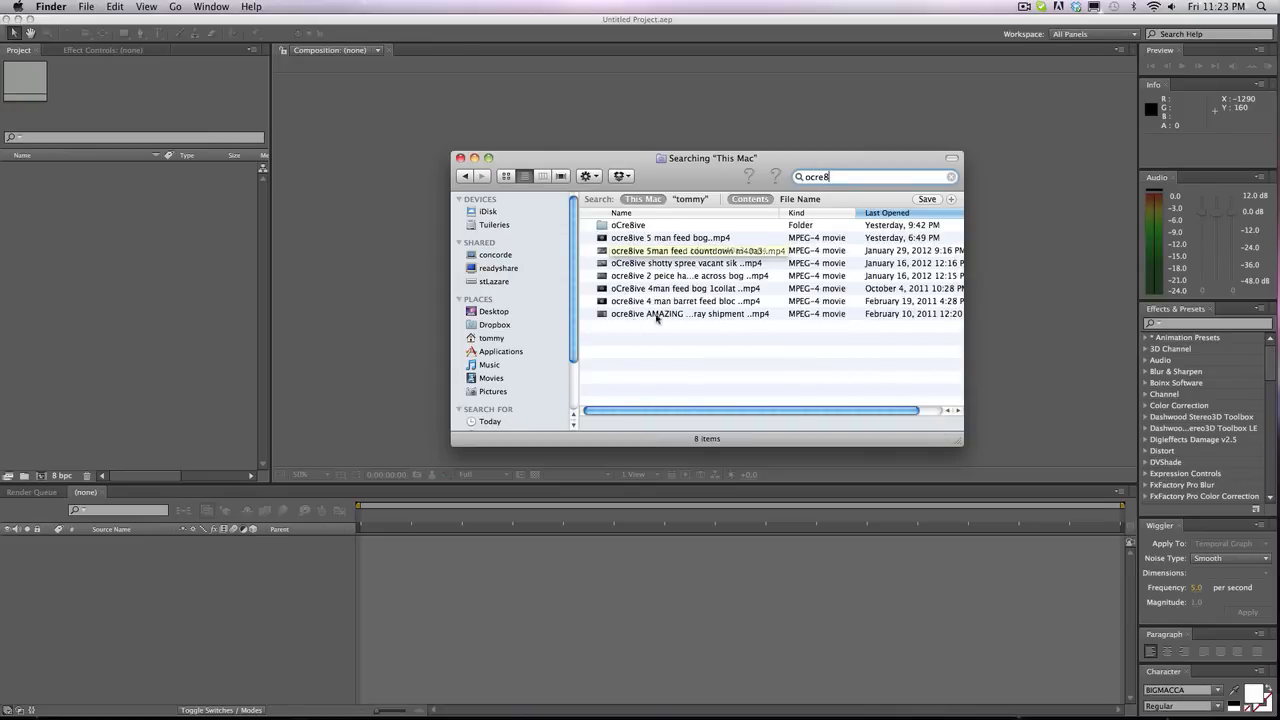
double_click(690, 312)
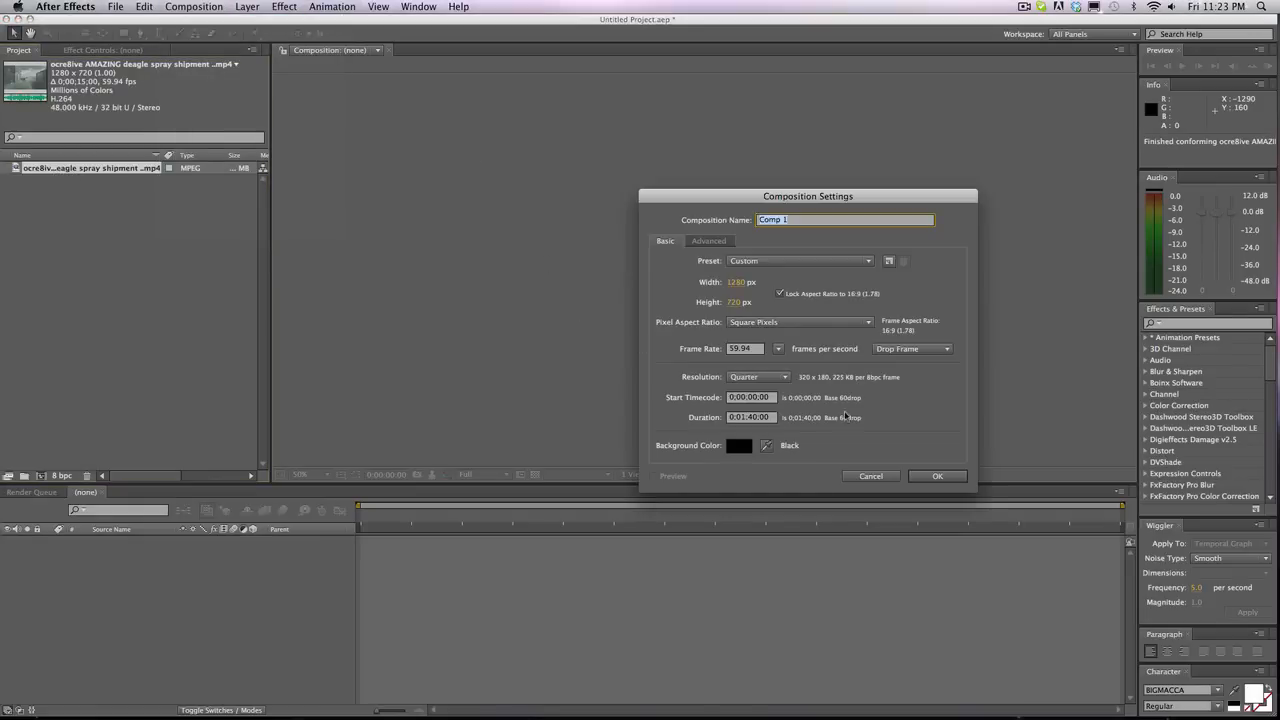
Create the composition, add an adjustment layer and find the Looks effect for it.
left_click(936, 476)
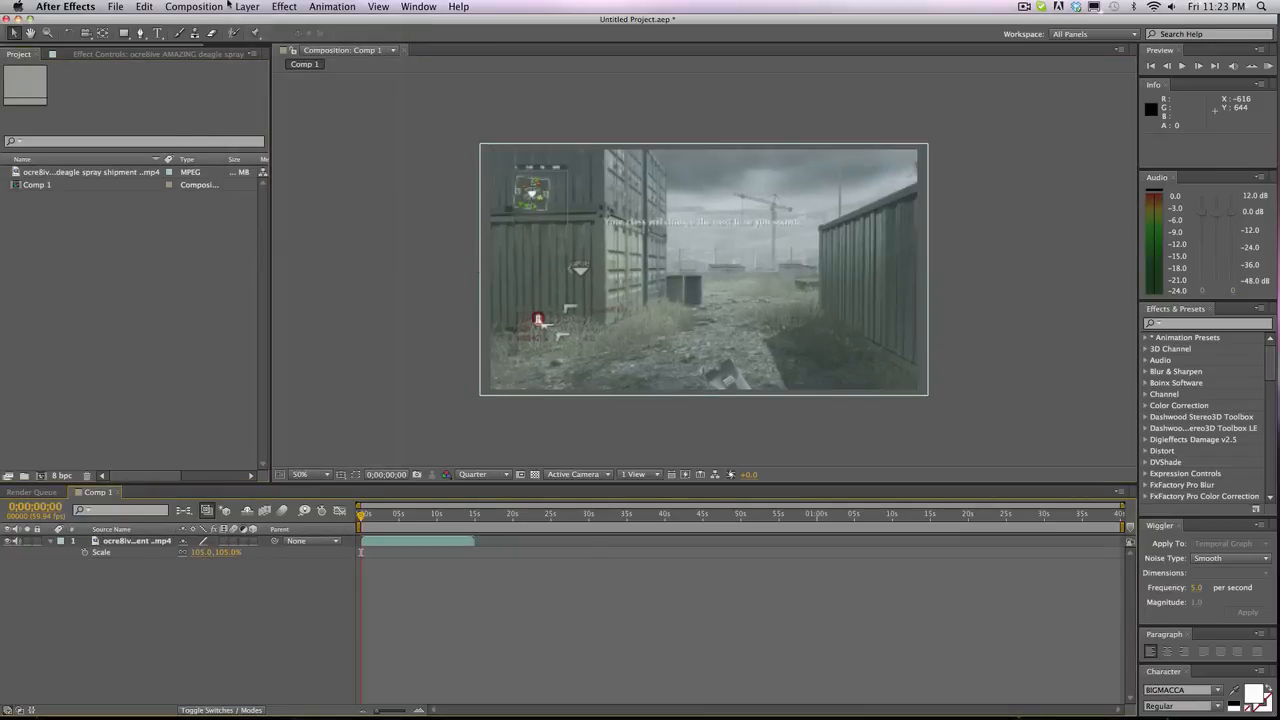
left_click(248, 8)
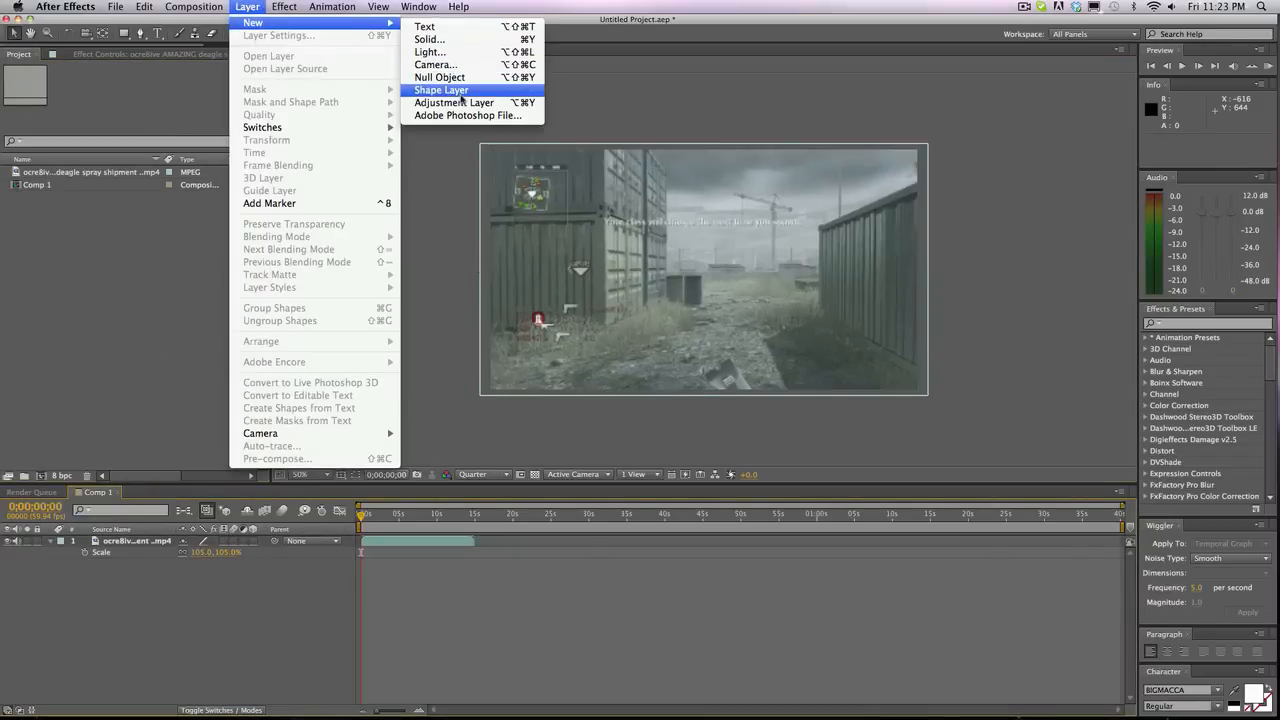
left_click(454, 102)
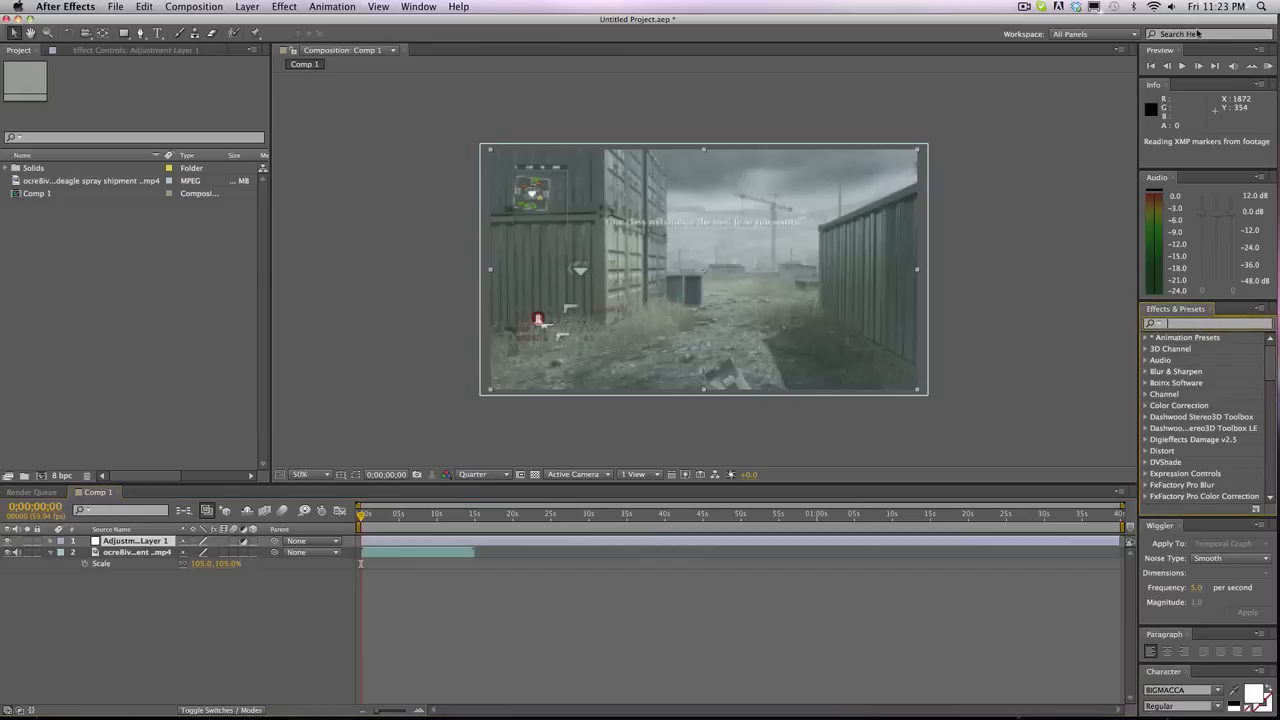
type("looks")
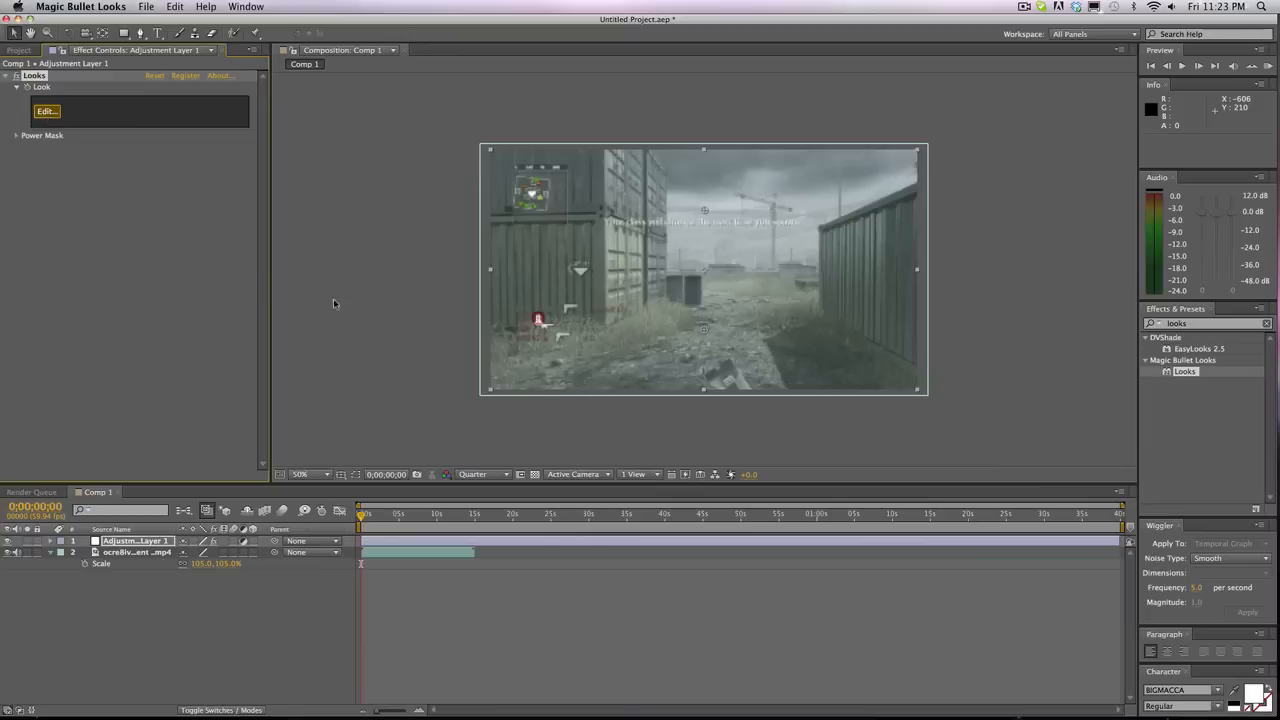
mouse_move(360, 330)
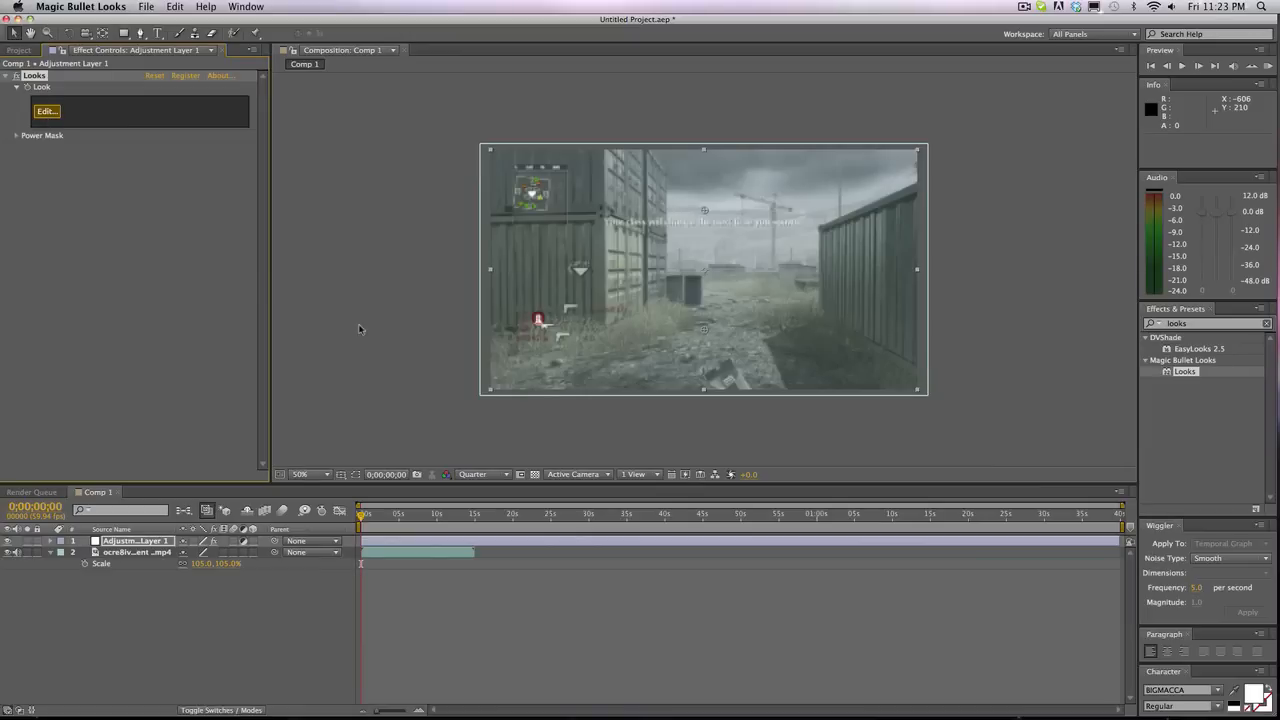
Launch the Looks editor and scroll the browser to the Dark Blue Glow preset.
left_click(46, 112)
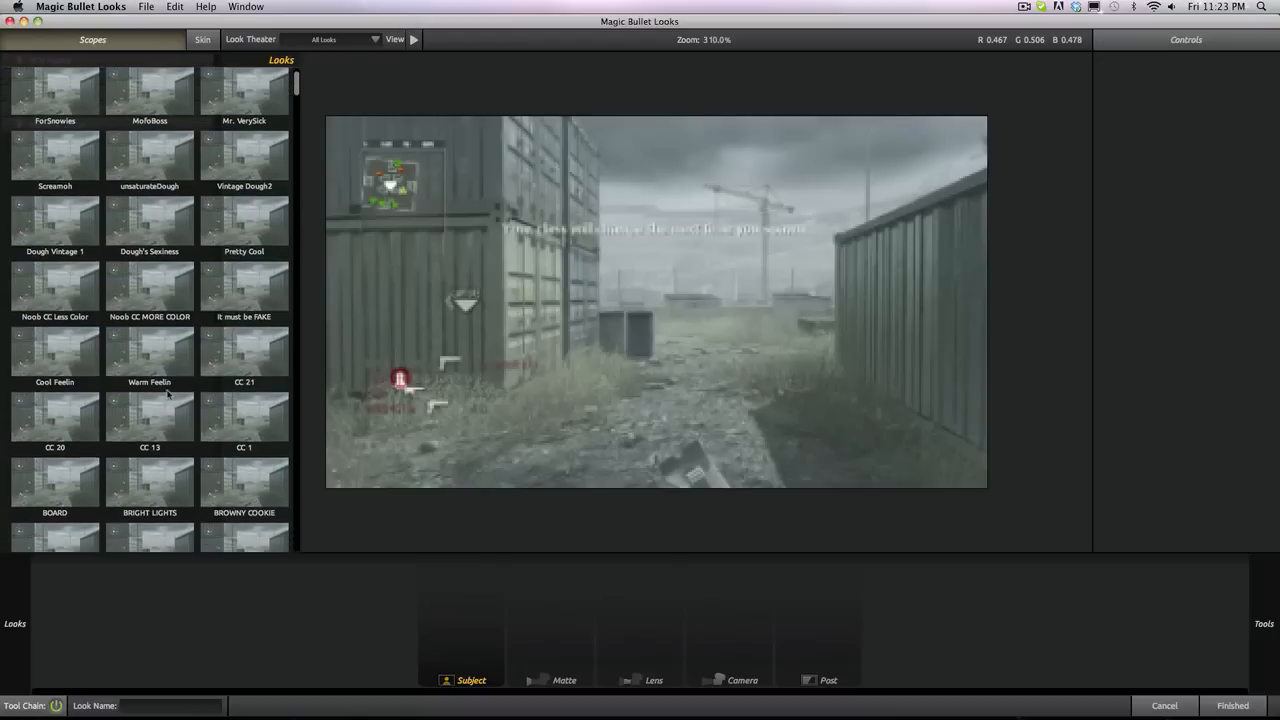
scroll("down", 3)
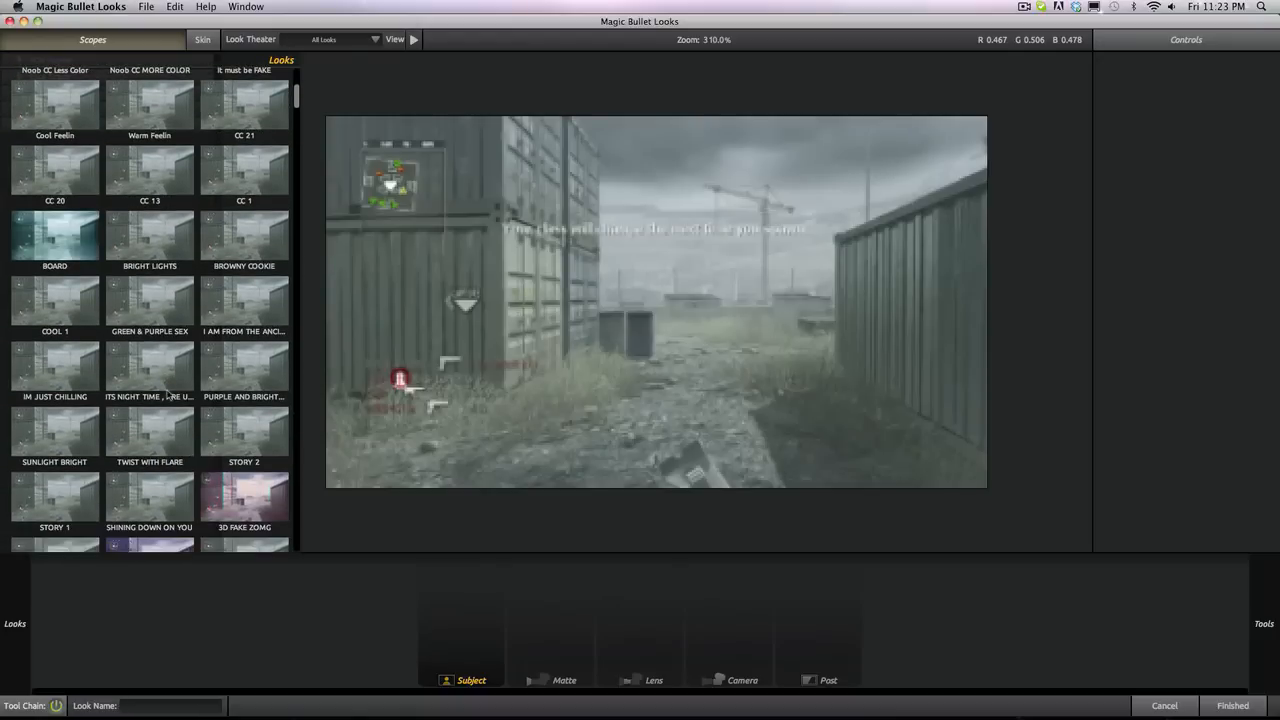
scroll("down", 3)
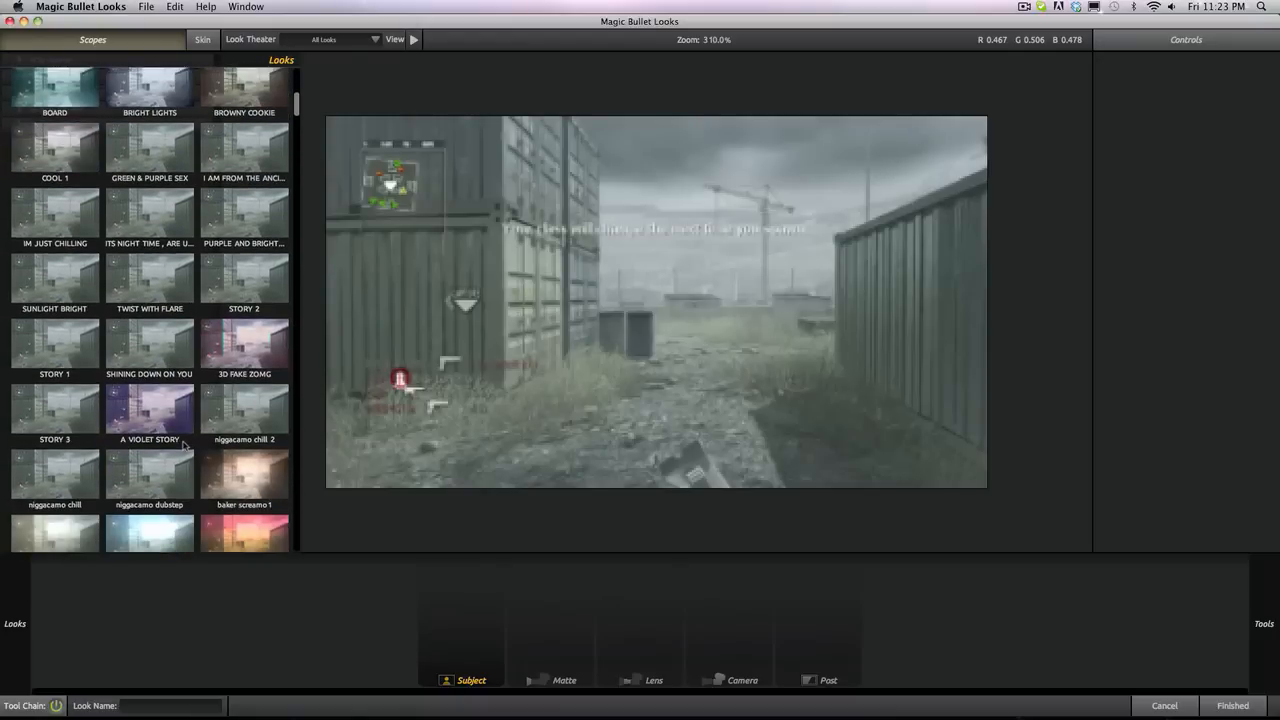
scroll("down", 3)
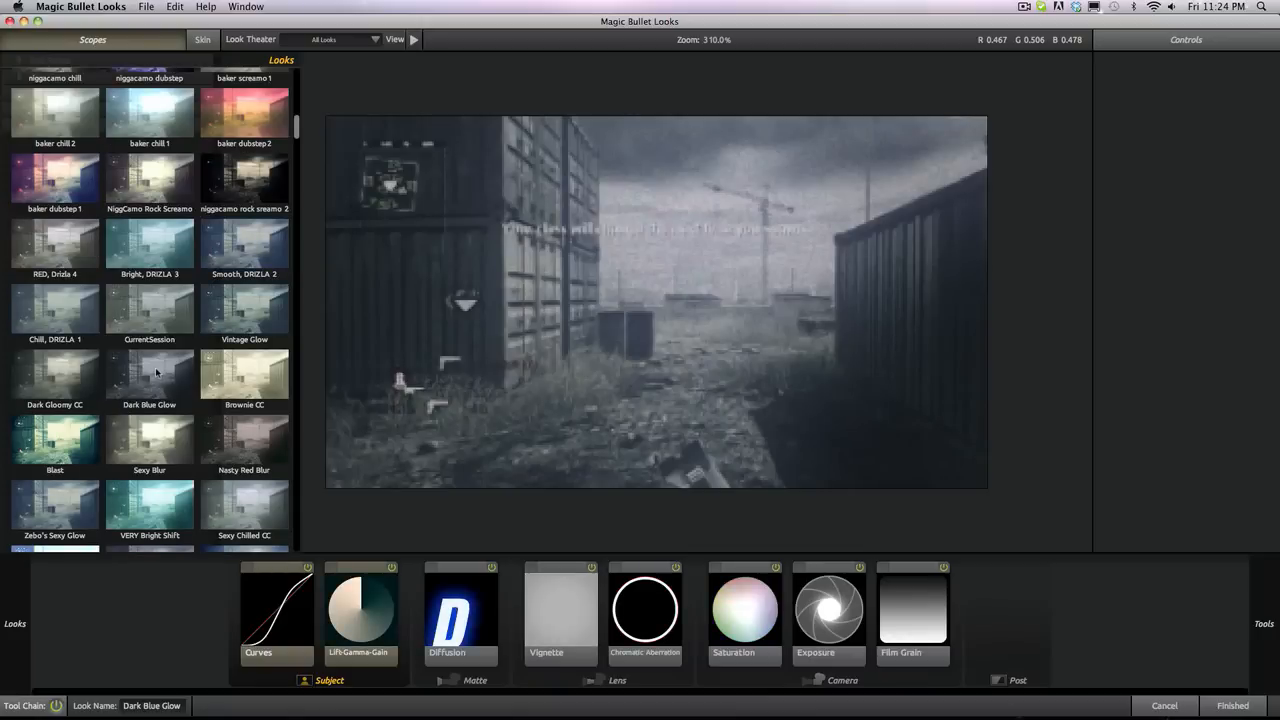
Delete Film Grain and Vignette from the chain, checking Exposure and Lift-Gamma-Gain.
left_click(92, 40)
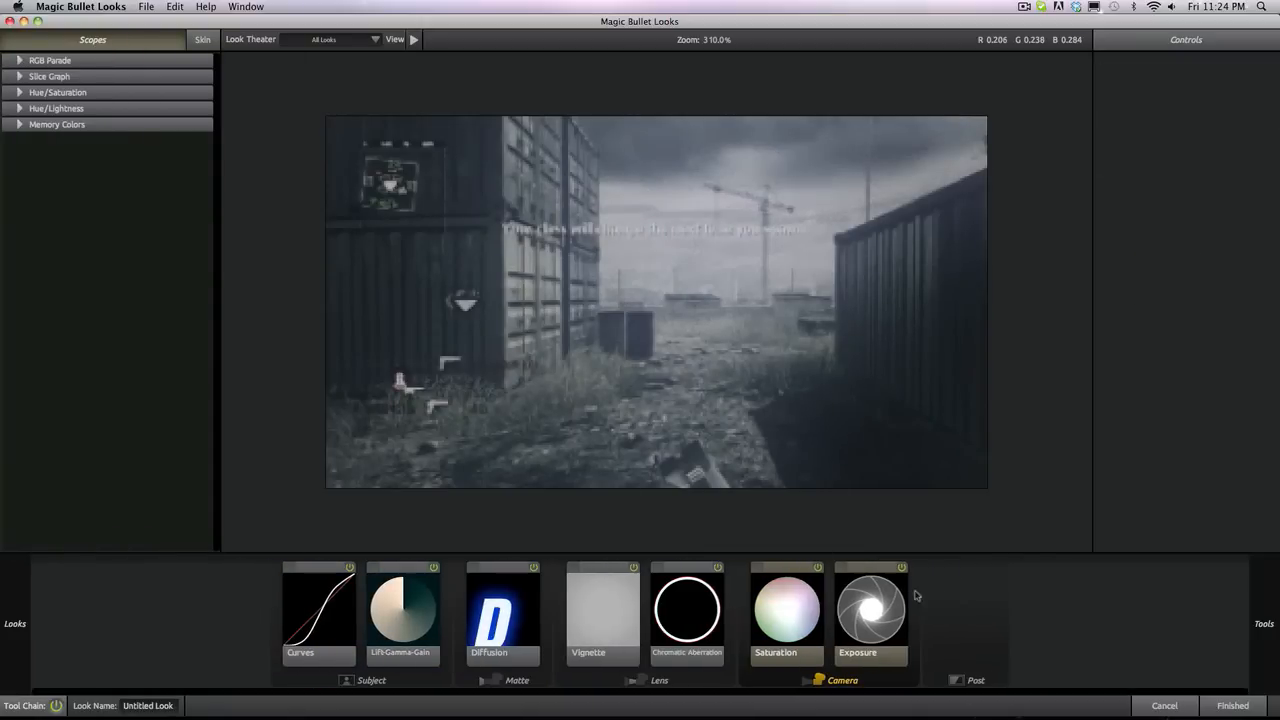
left_click(870, 610)
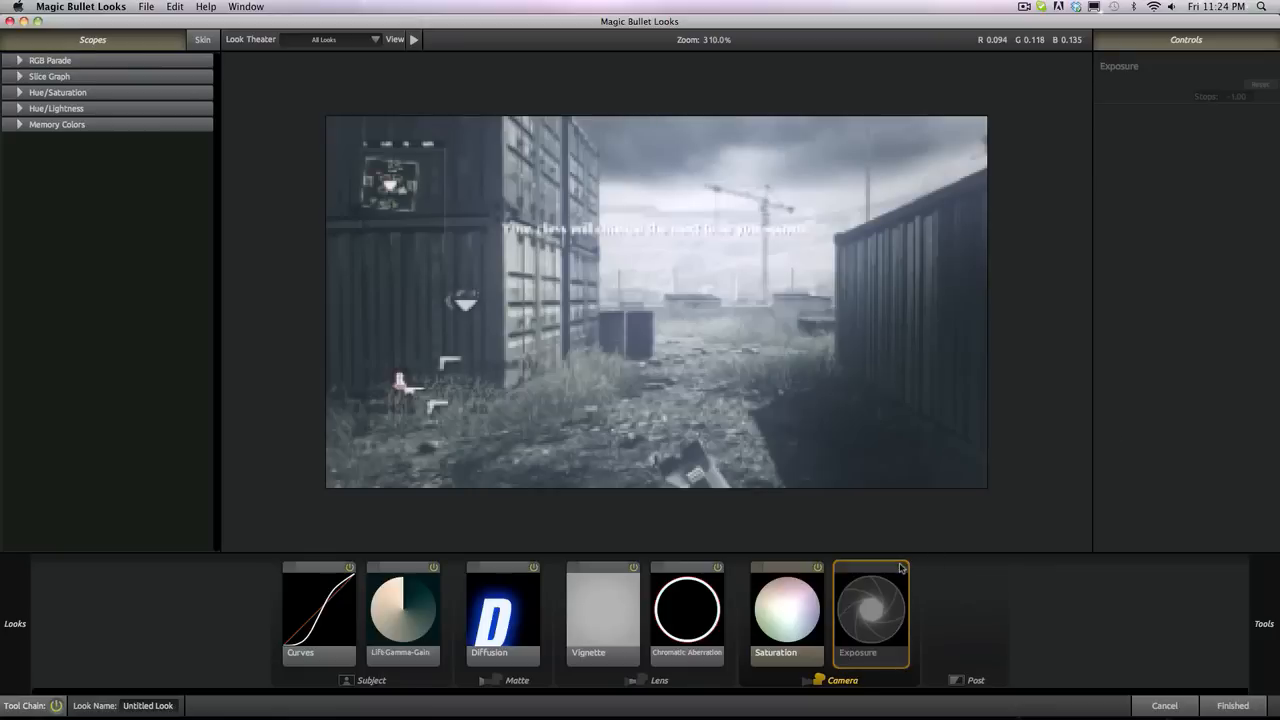
left_click(870, 610)
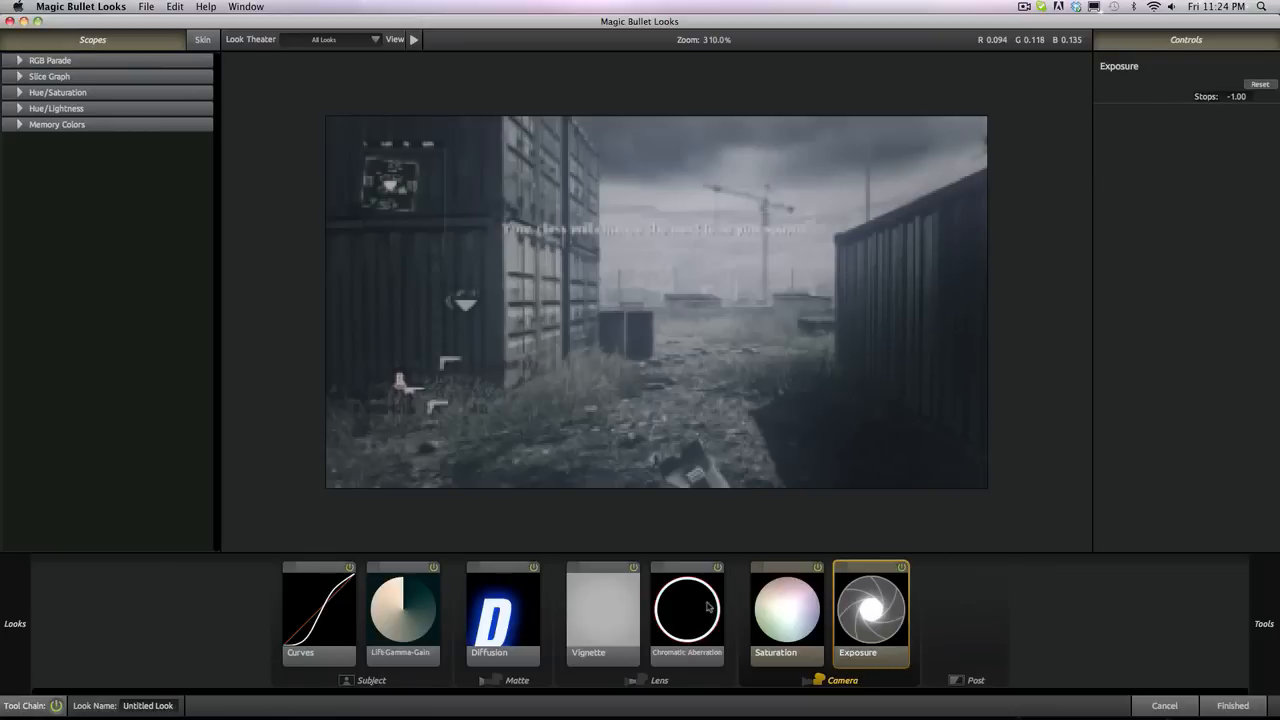
left_click(602, 610)
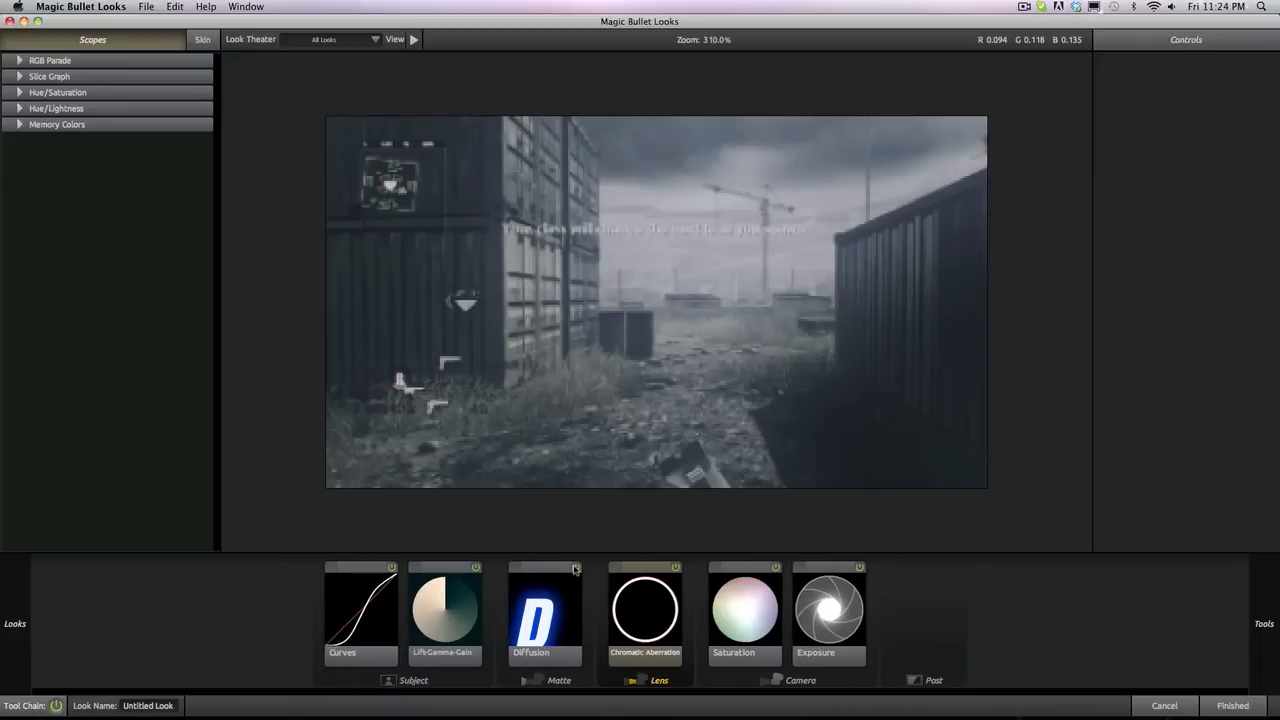
left_click(444, 610)
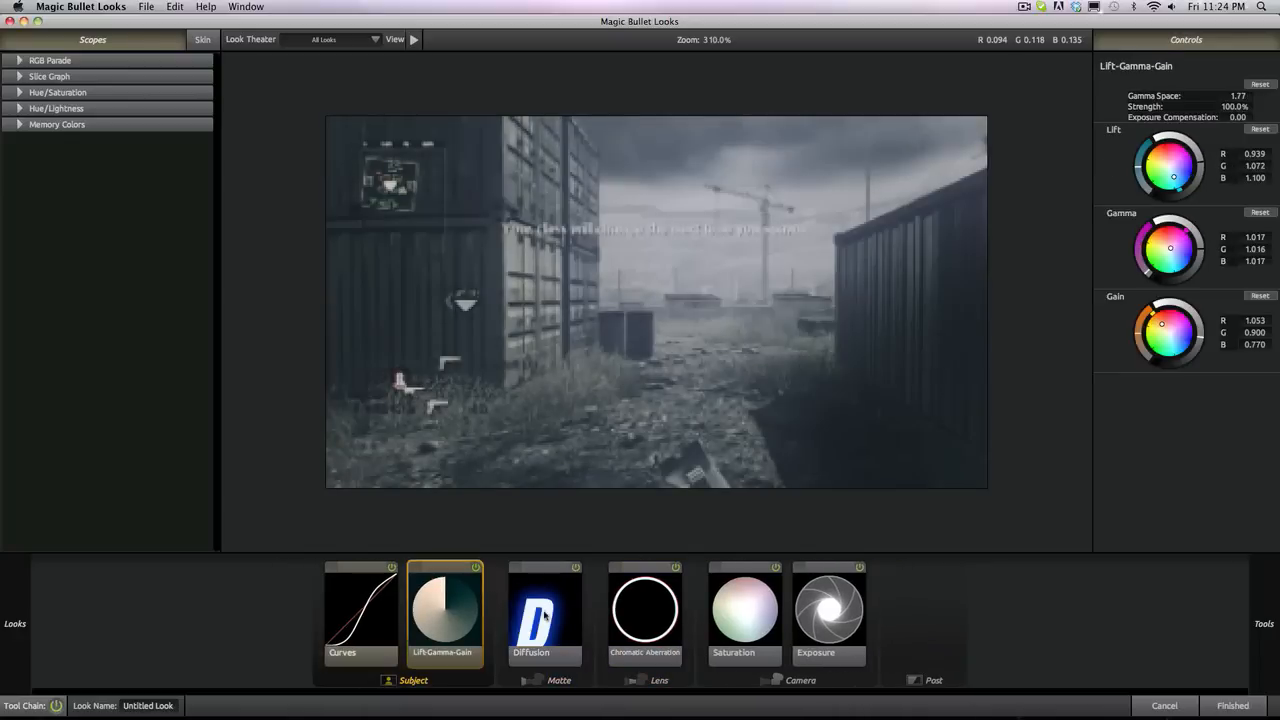
left_click(544, 610)
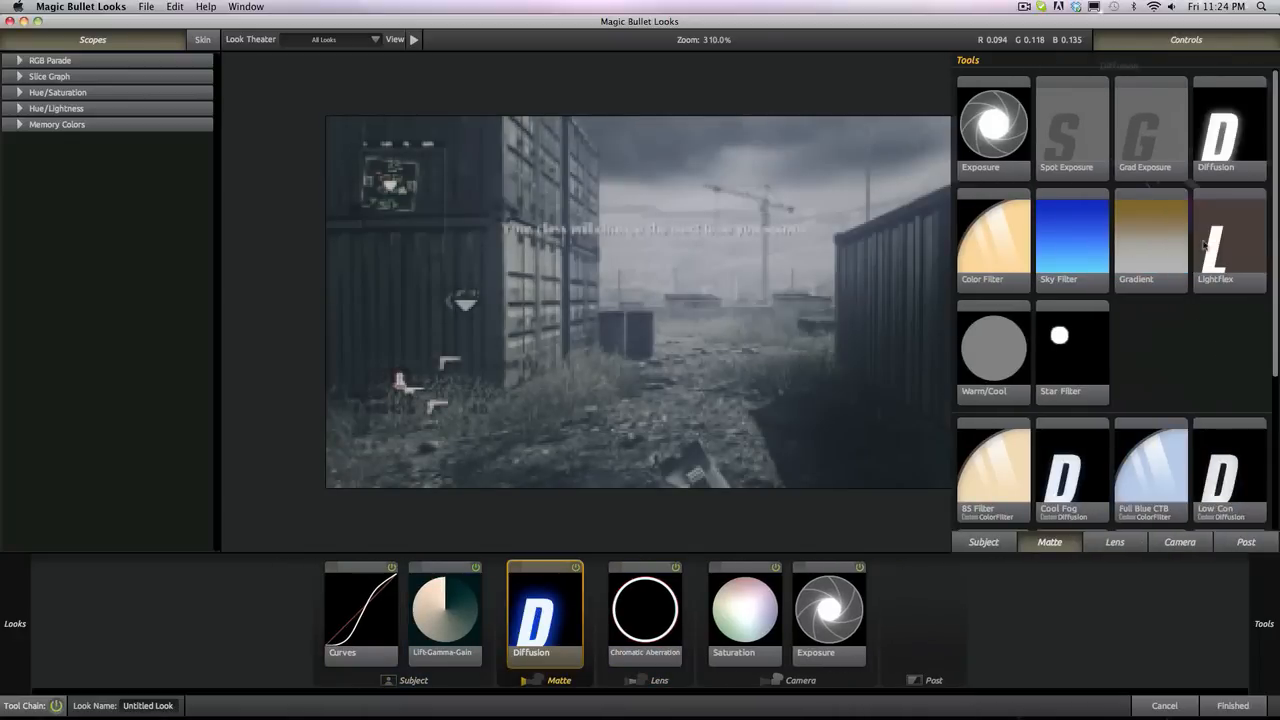
Add a LightFlex tool and fine-tune its colour setting for the grey, desaturated look.
left_click(1228, 240)
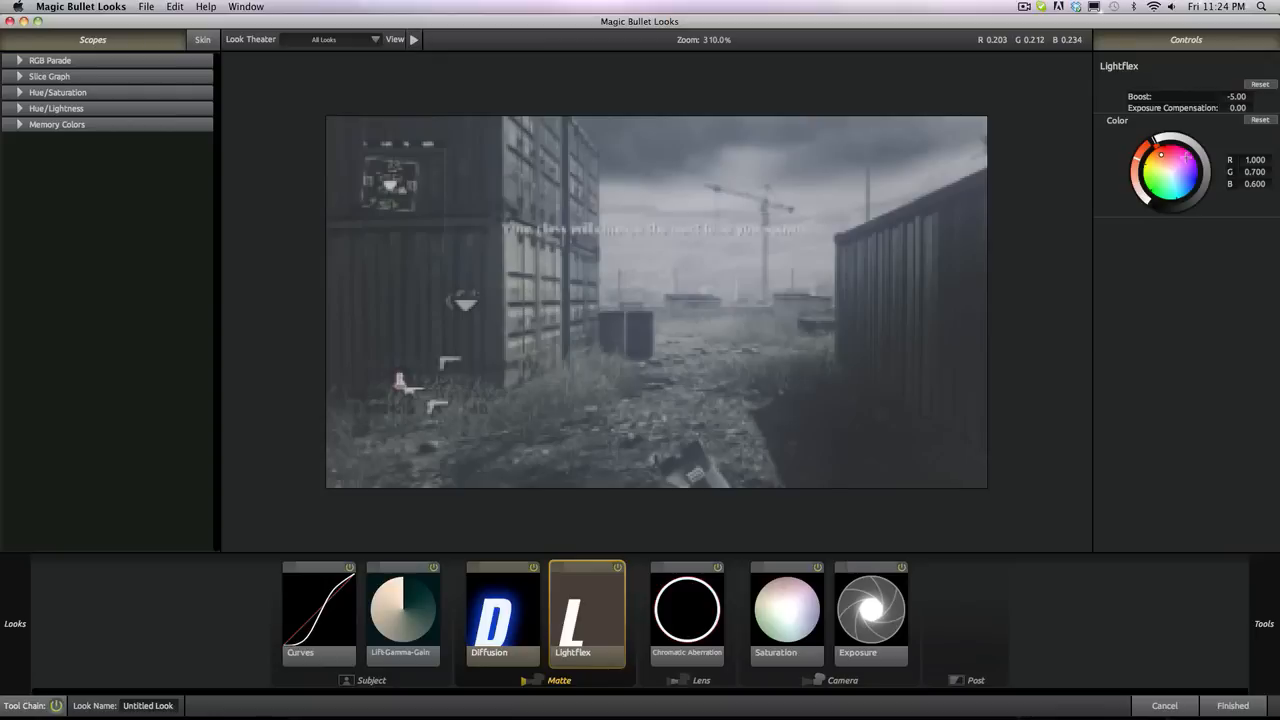
left_click_drag(1184, 160, 1156, 164)
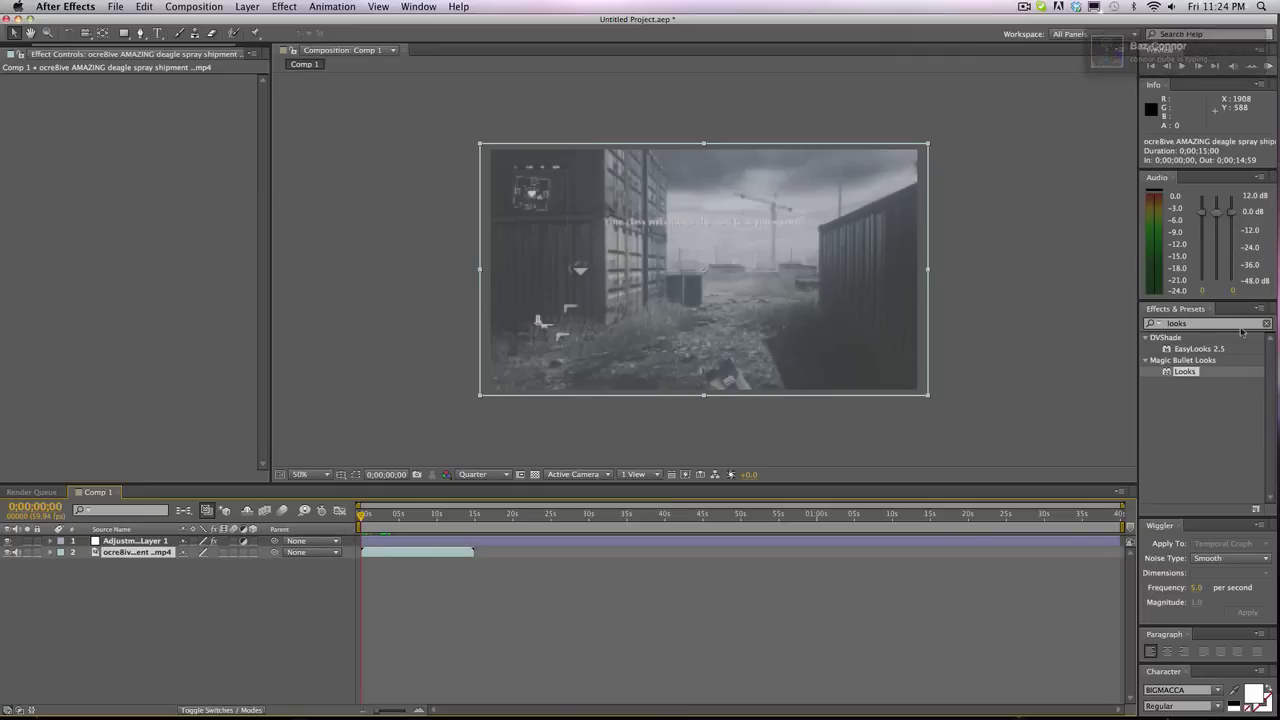
Apply Twixtor to the shipment clip and enable time remapping on its layer.
type("twixtor")
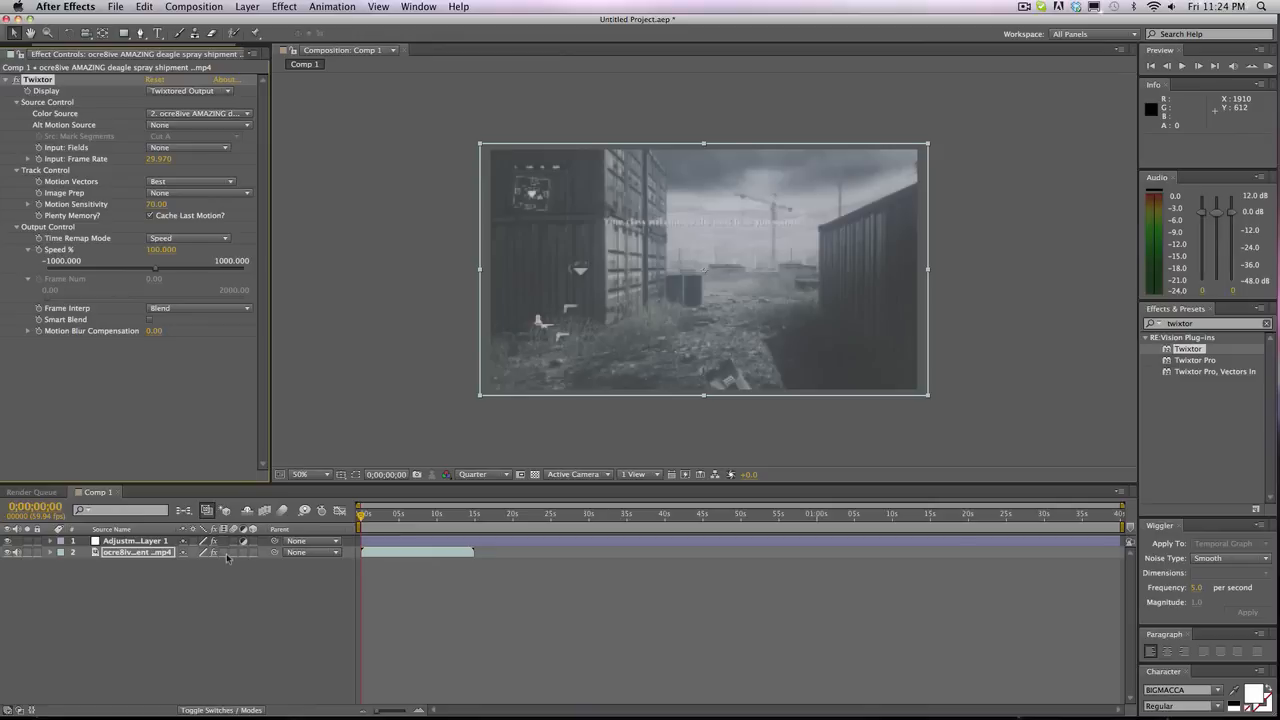
mouse_move(232, 556)
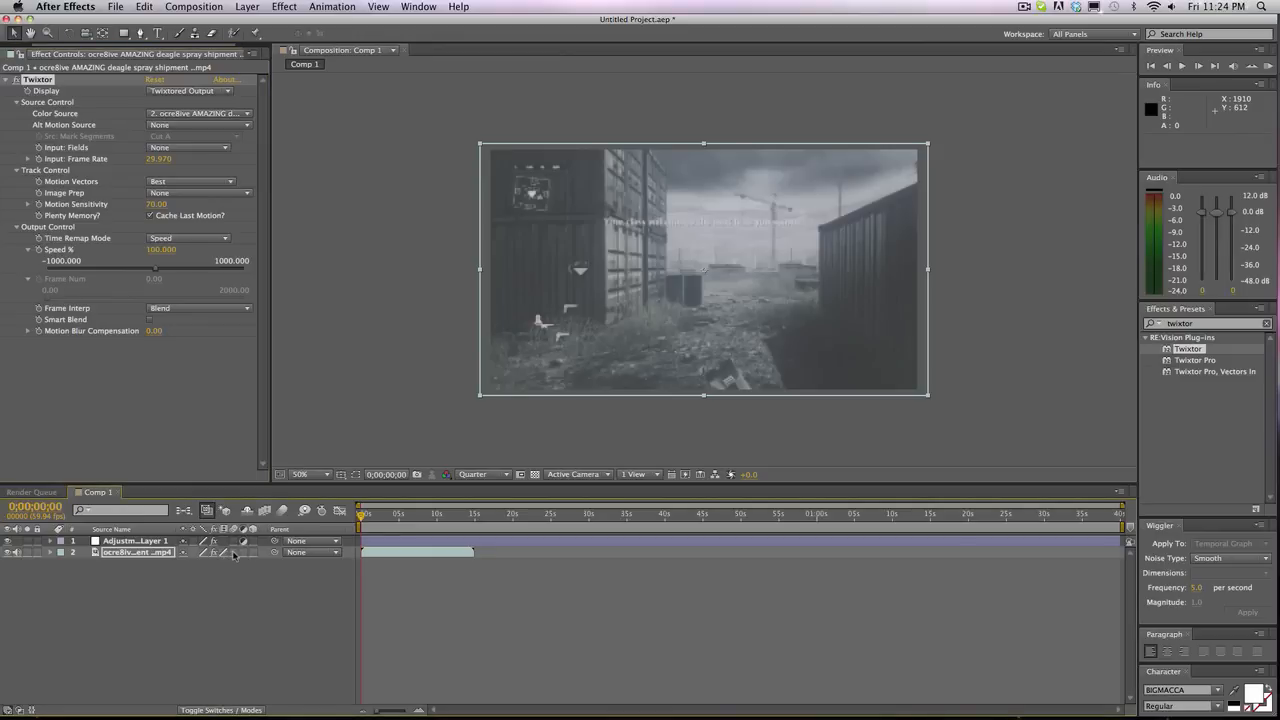
left_click(248, 6)
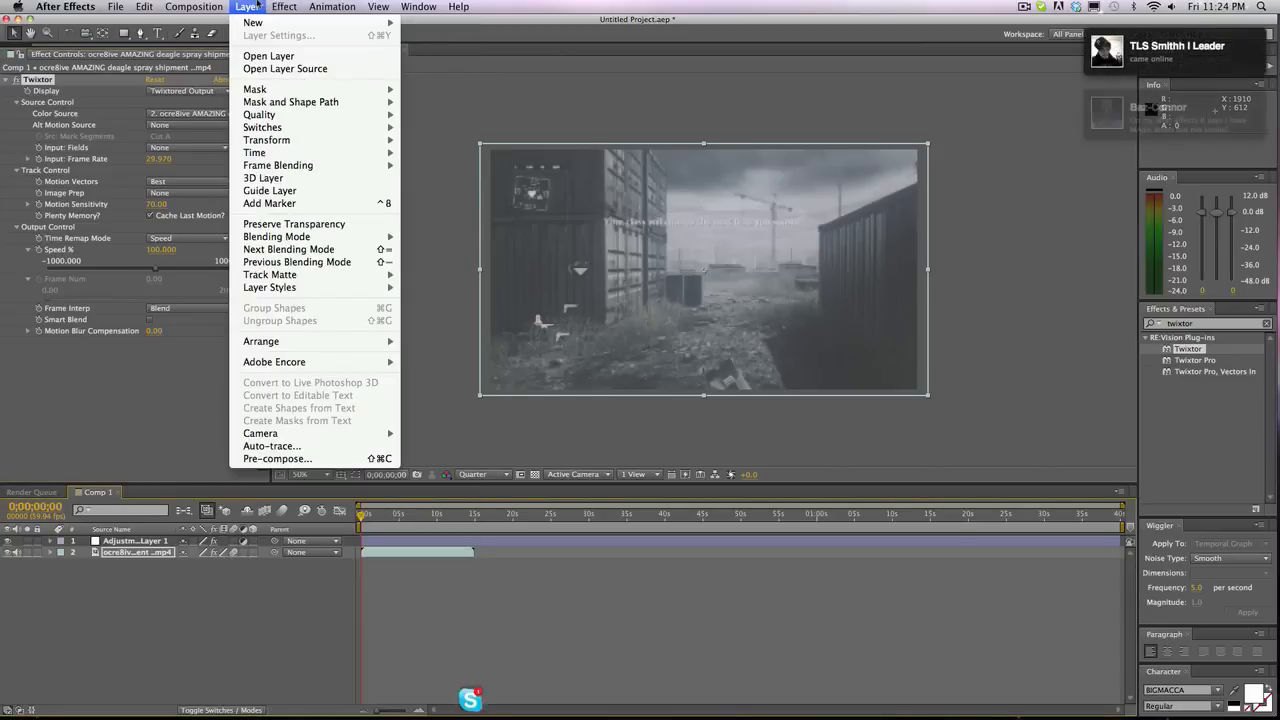
mouse_move(278, 164)
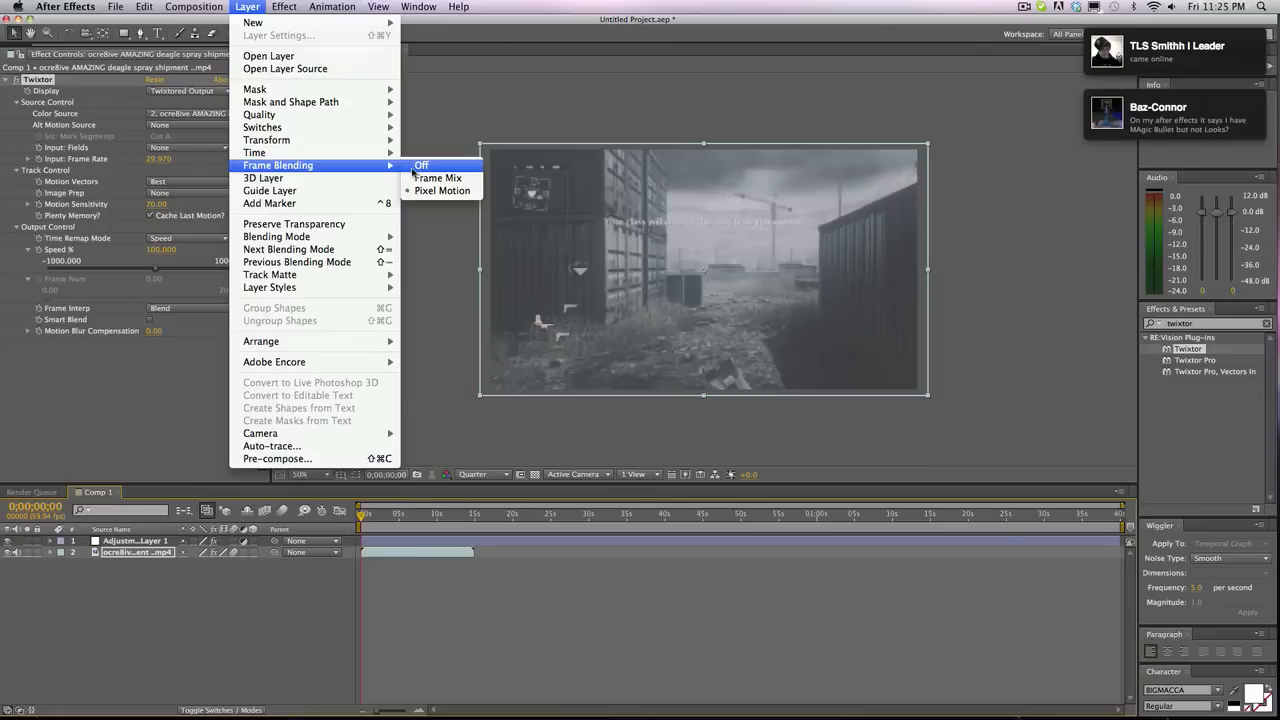
mouse_move(256, 152)
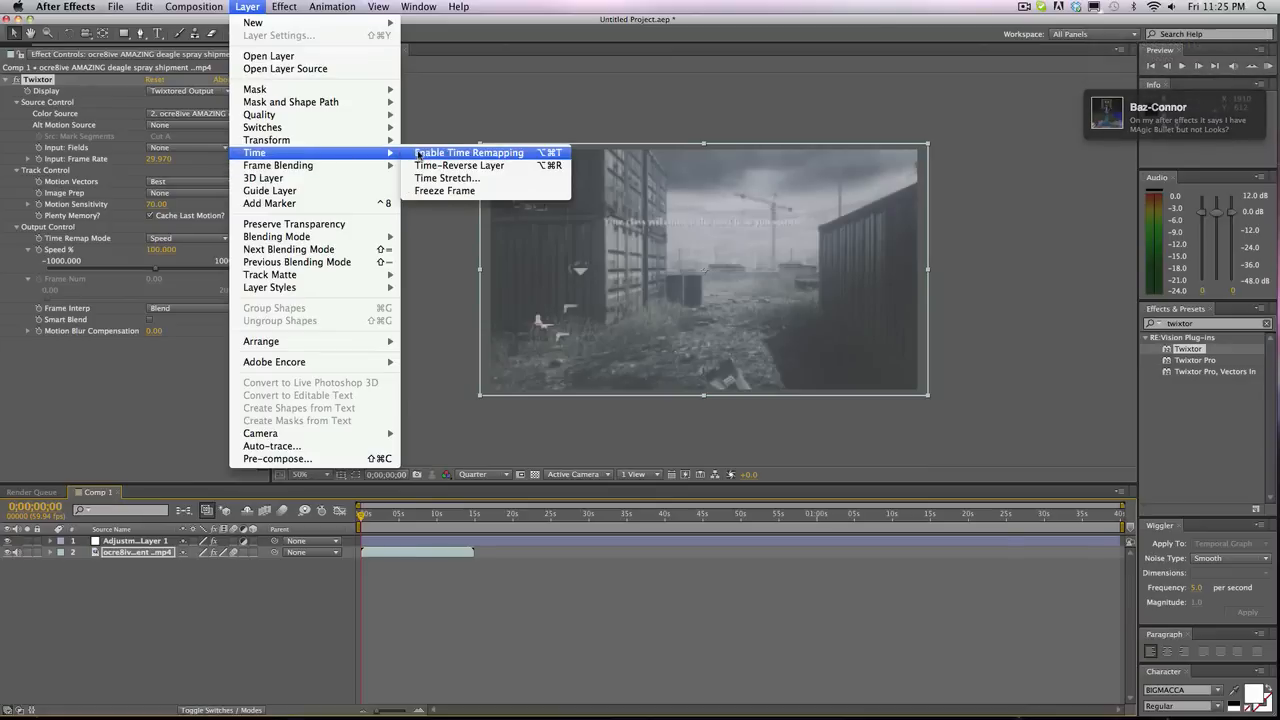
left_click(468, 152)
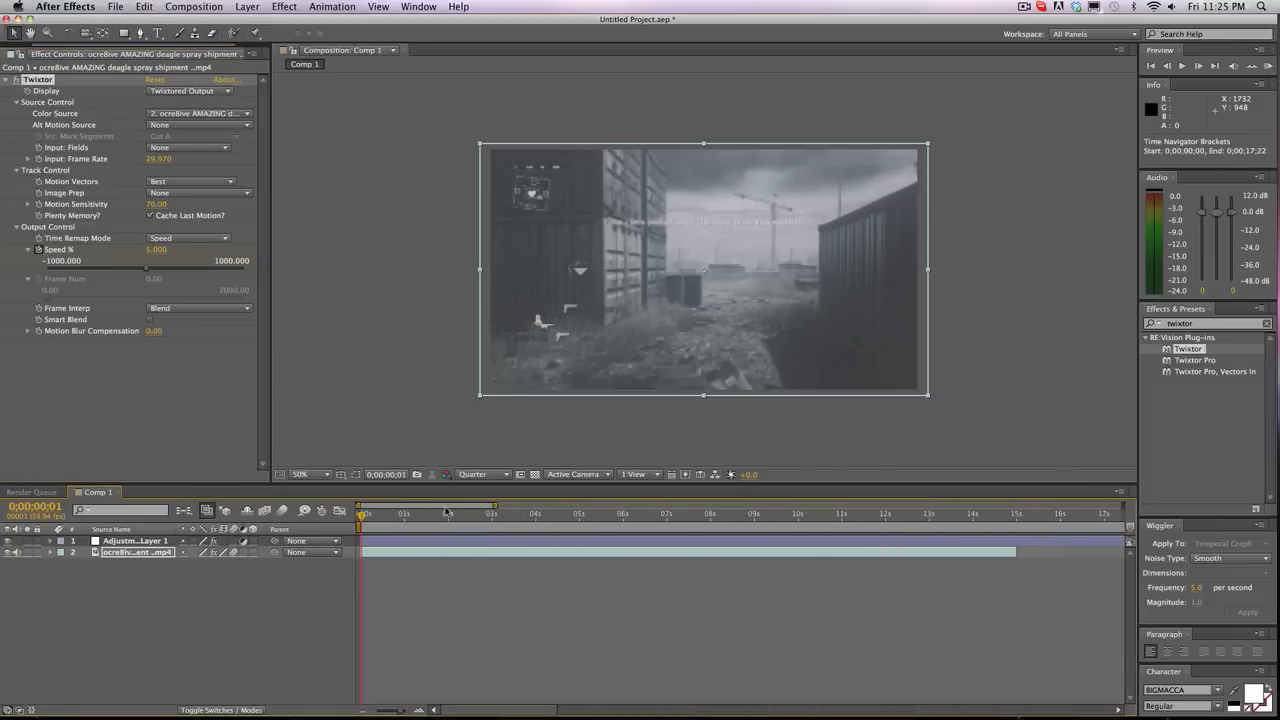
Select the clip layer and move the playhead to the 1.5-second cut point.
left_click(450, 512)
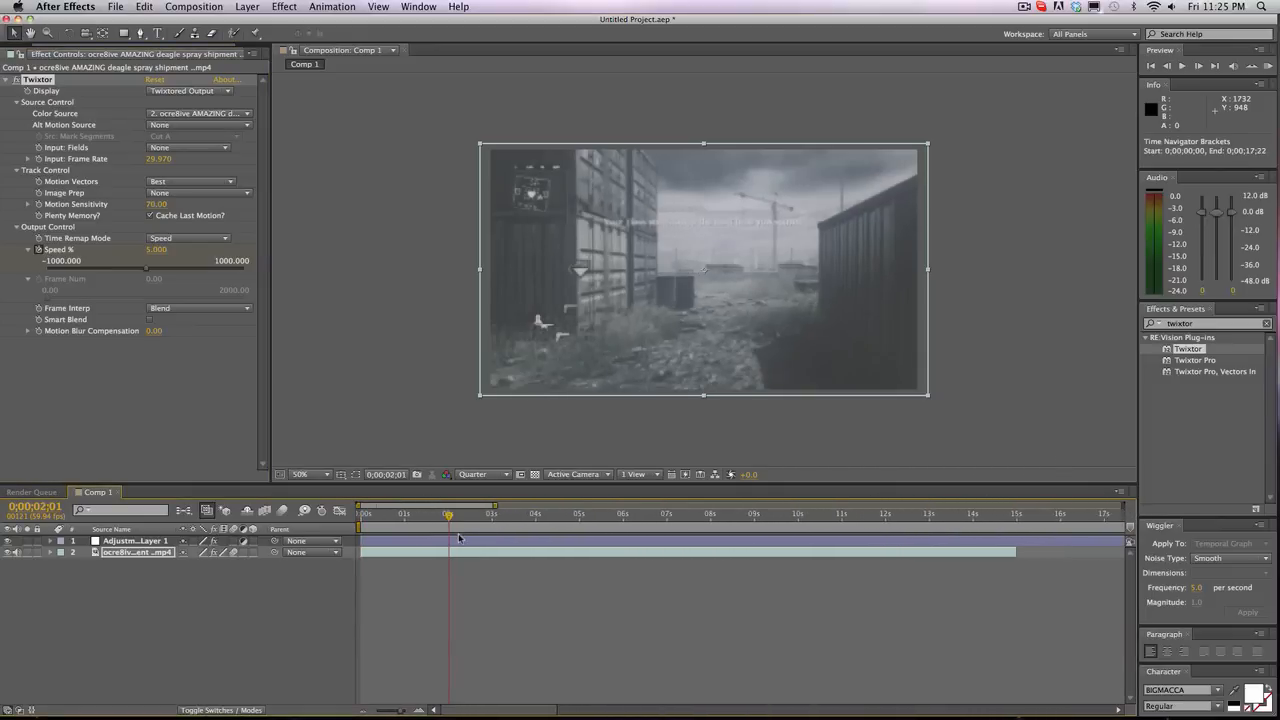
left_click_drag(448, 512, 424, 512)
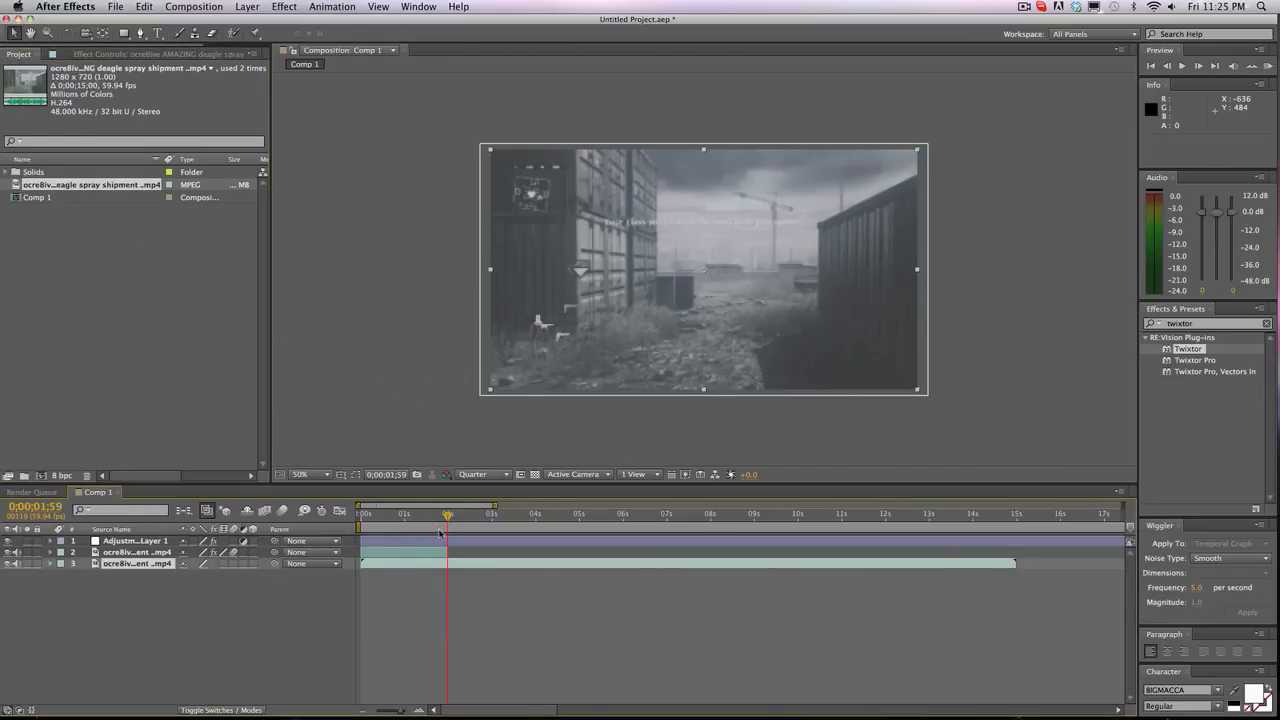
Nudge the second clip piece along the timeline and enable time remapping on it.
left_click_drag(448, 514, 456, 514)
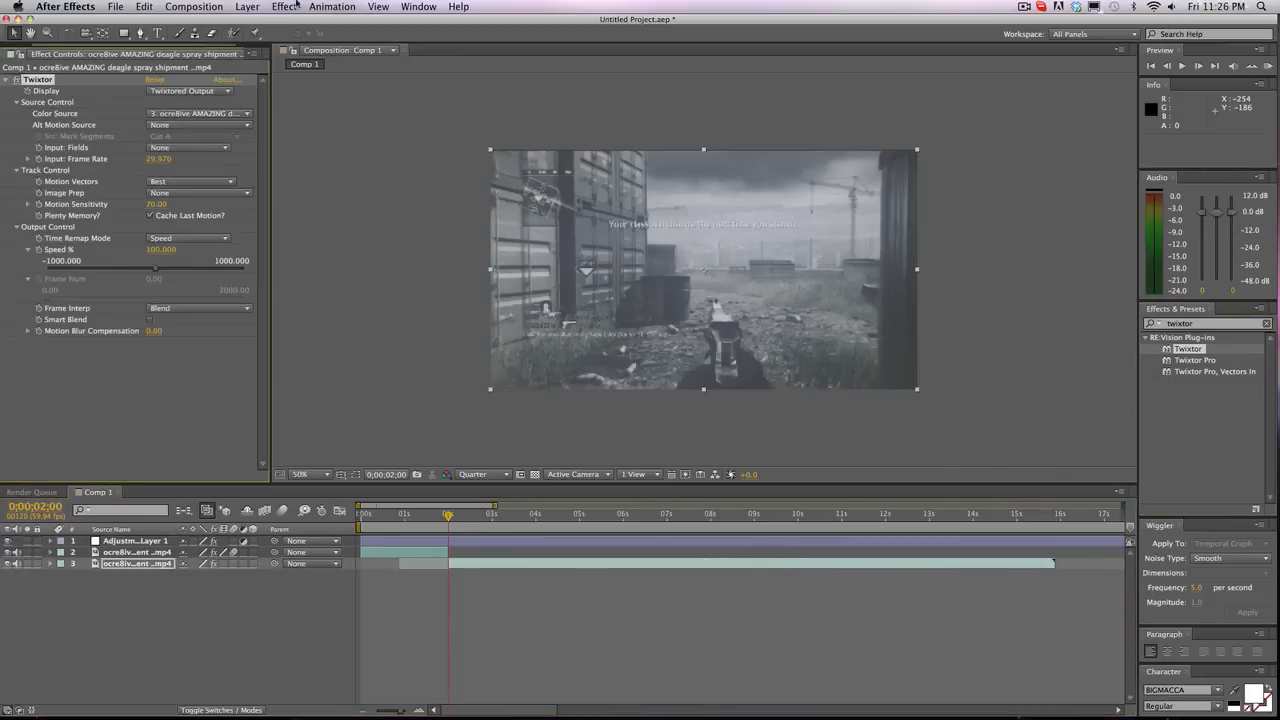
left_click(248, 8)
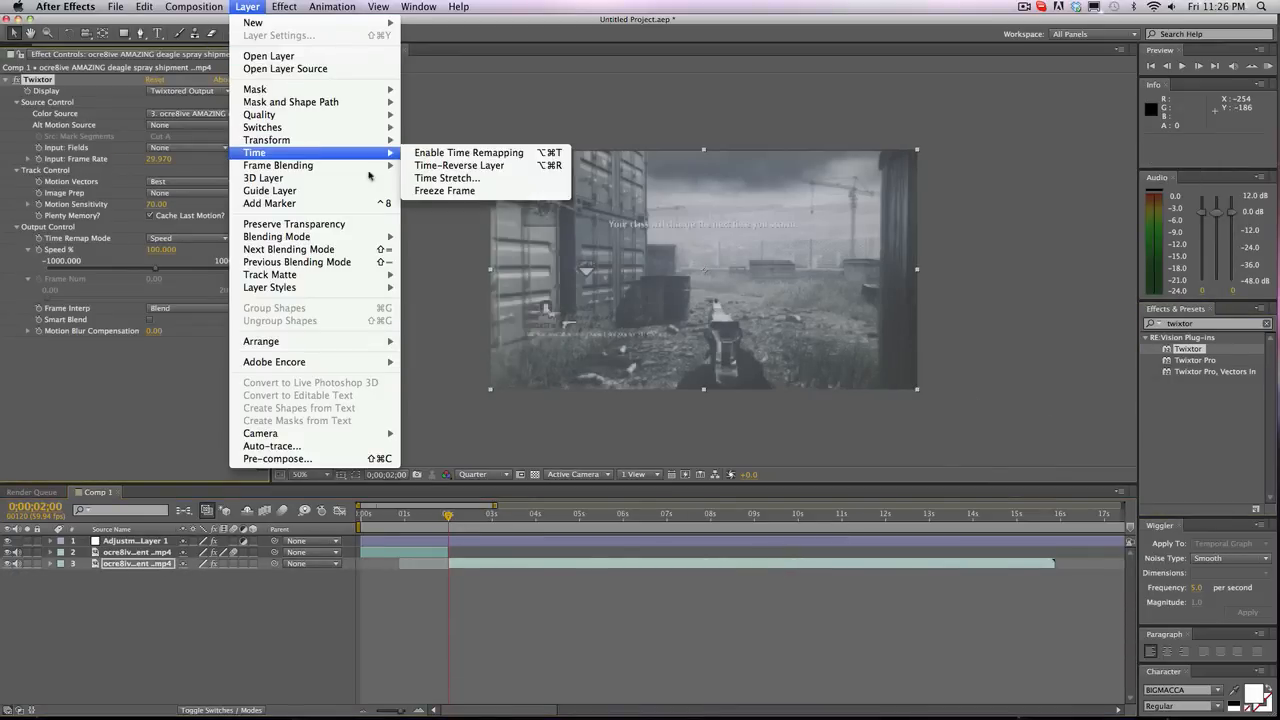
mouse_move(278, 164)
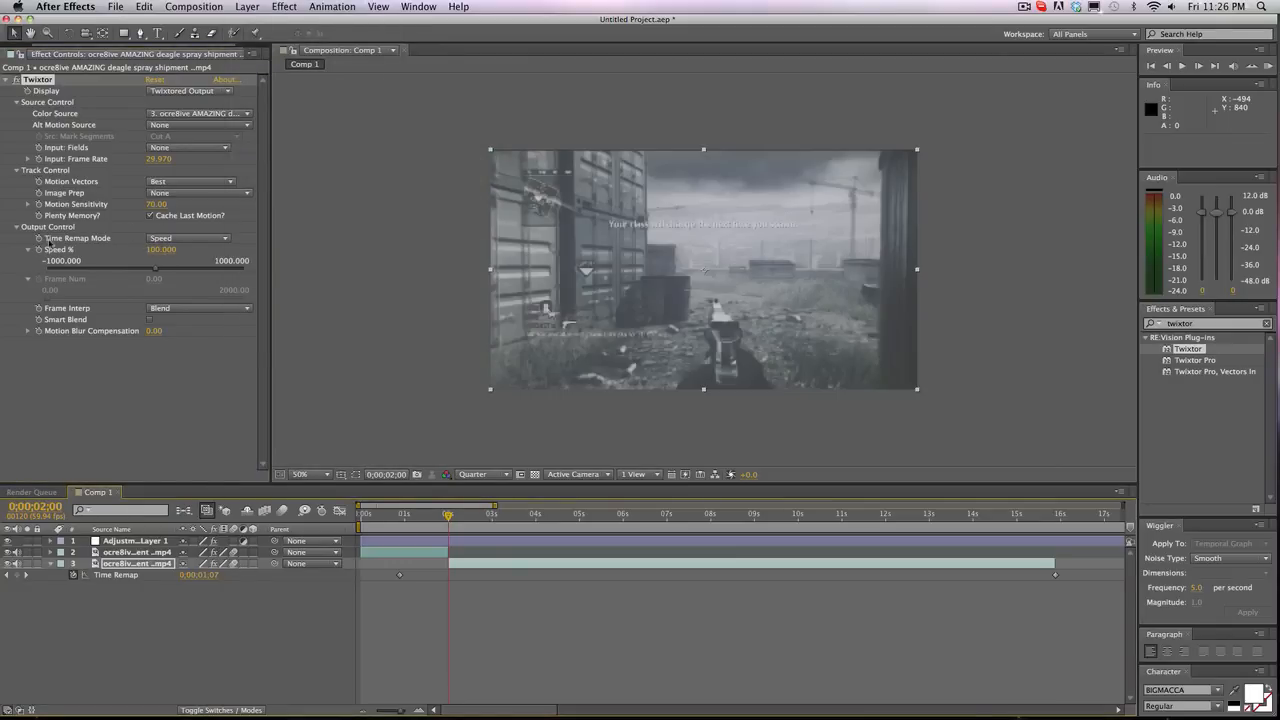
left_click(158, 160)
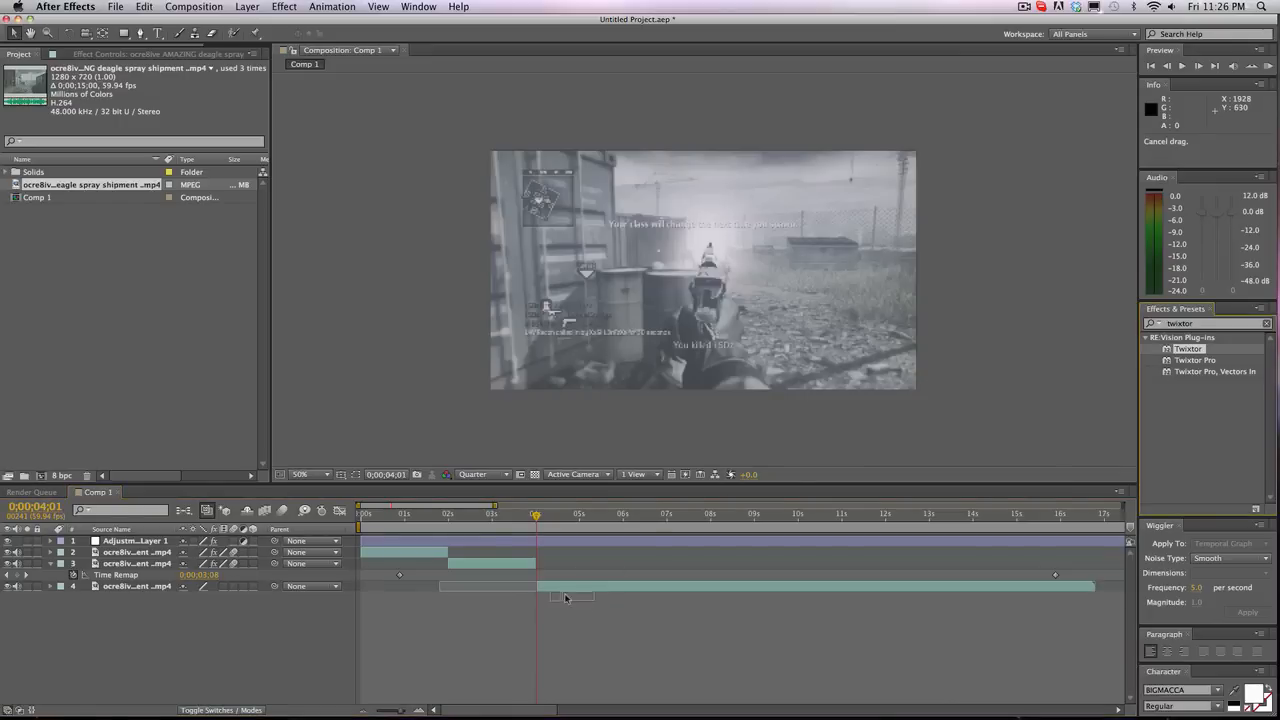
Enable time remapping on the third piece and set its Twixtor Speed to 5.000.
left_click(136, 586)
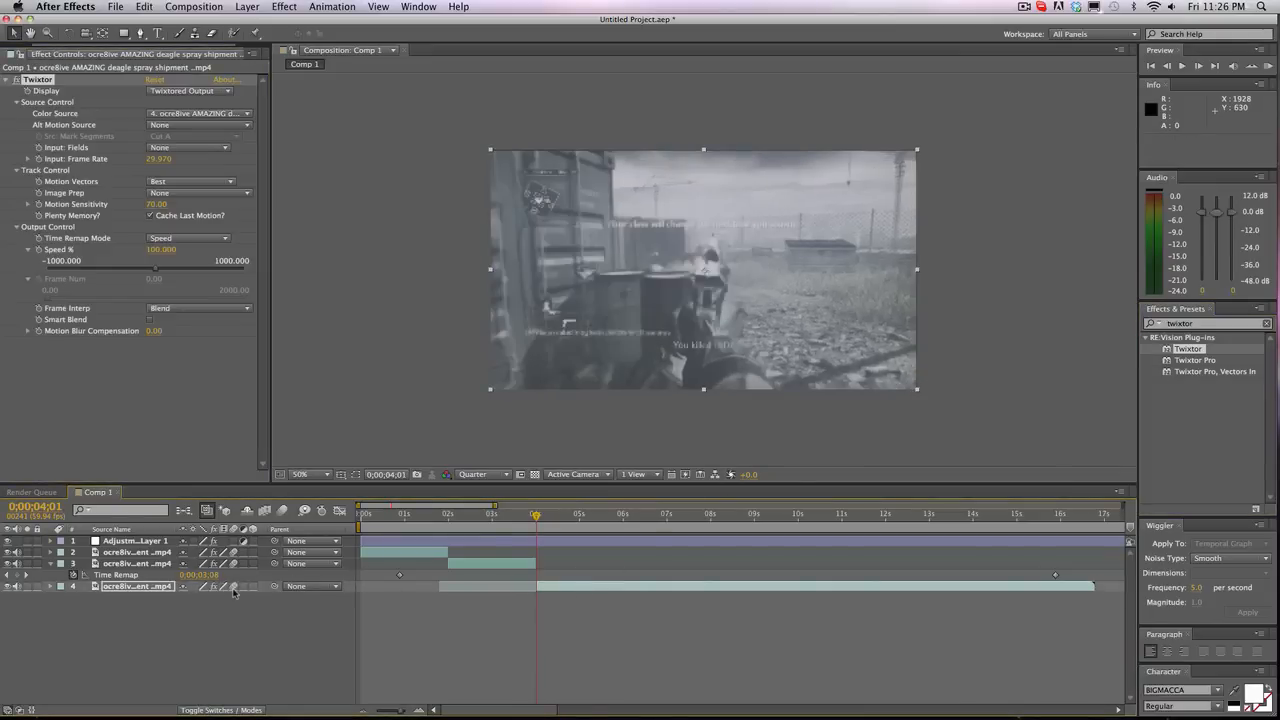
left_click(248, 6)
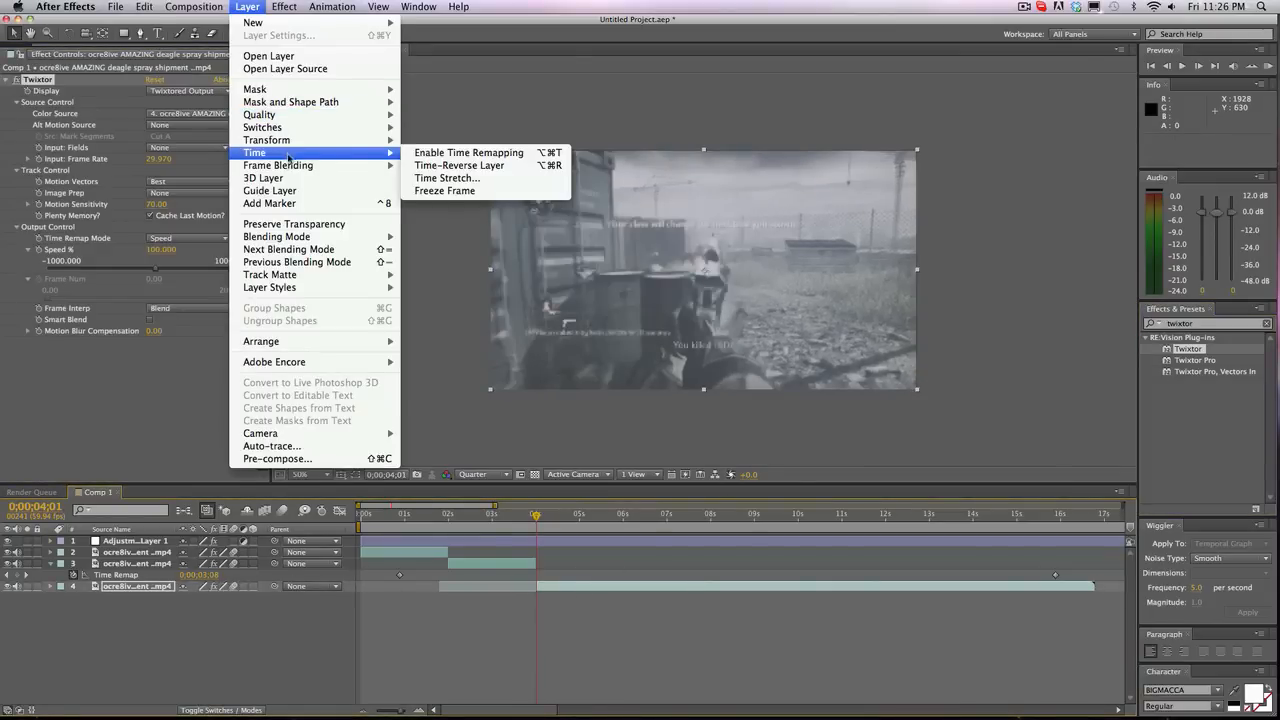
left_click(468, 152)
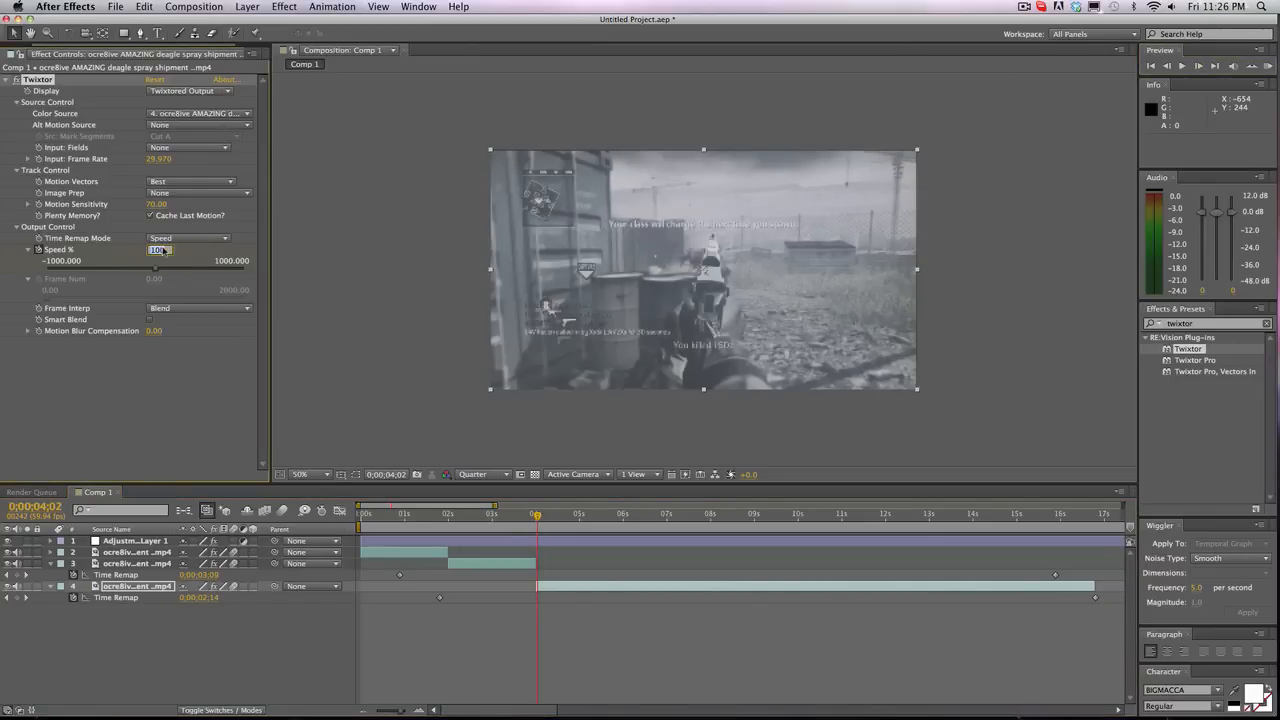
type("5.000")
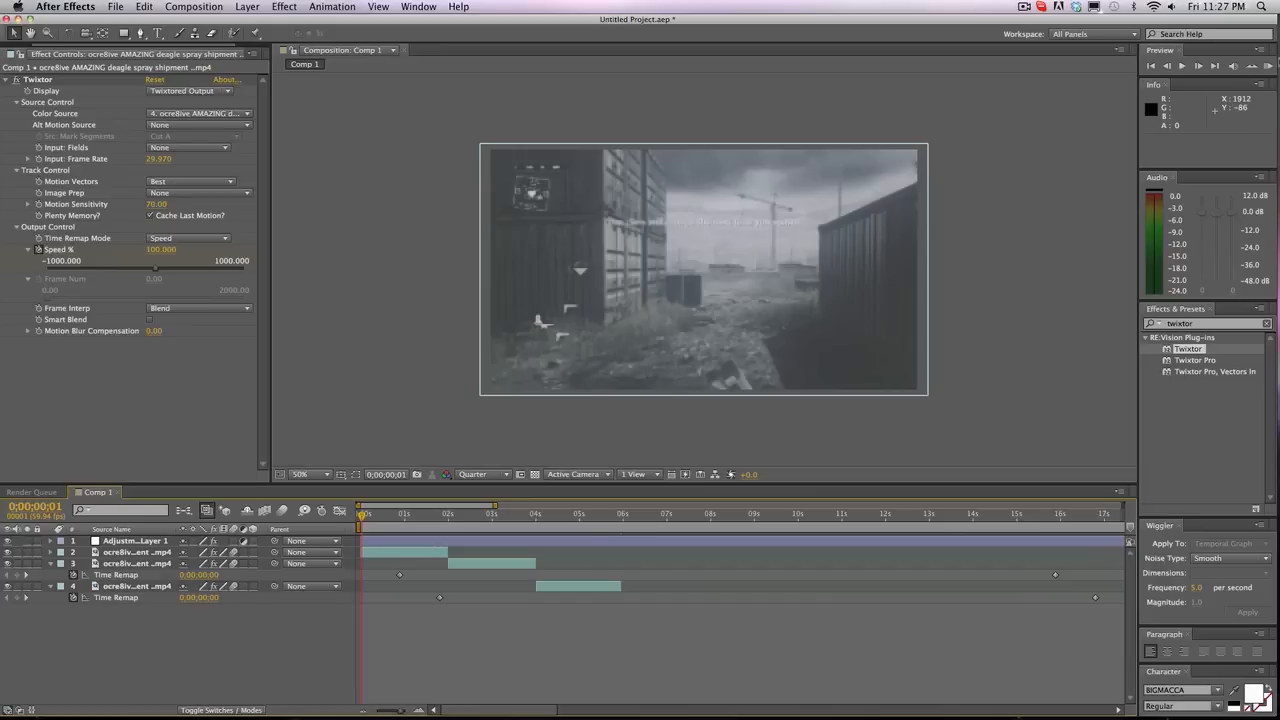
left_click(1196, 64)
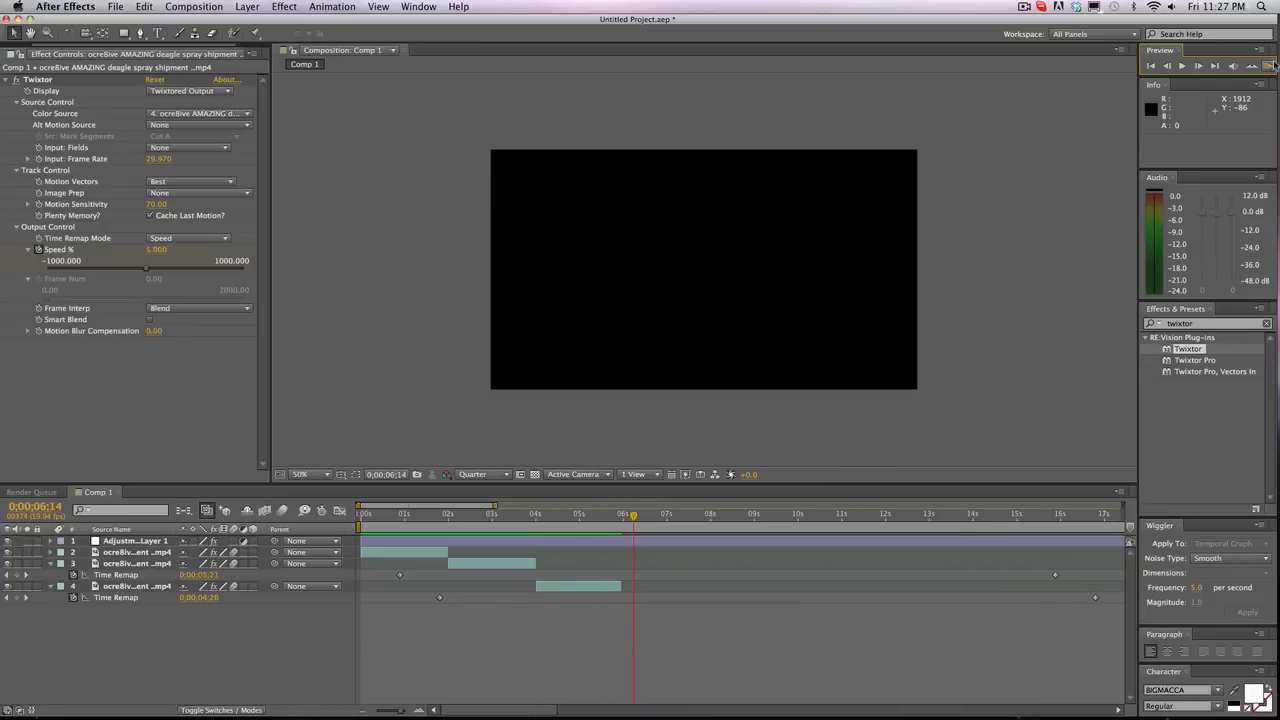
left_click(396, 512)
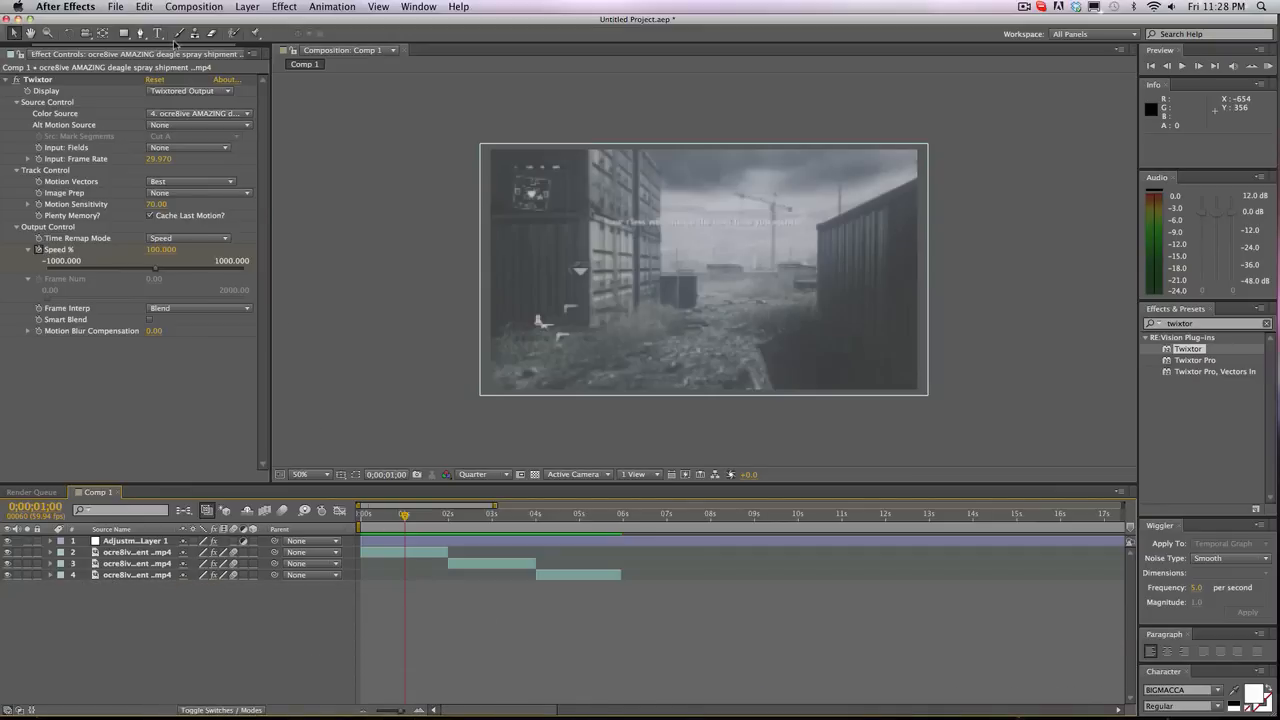
Show the project's footage list, then select one of the shipment clip pieces in the timeline.
left_click(18, 54)
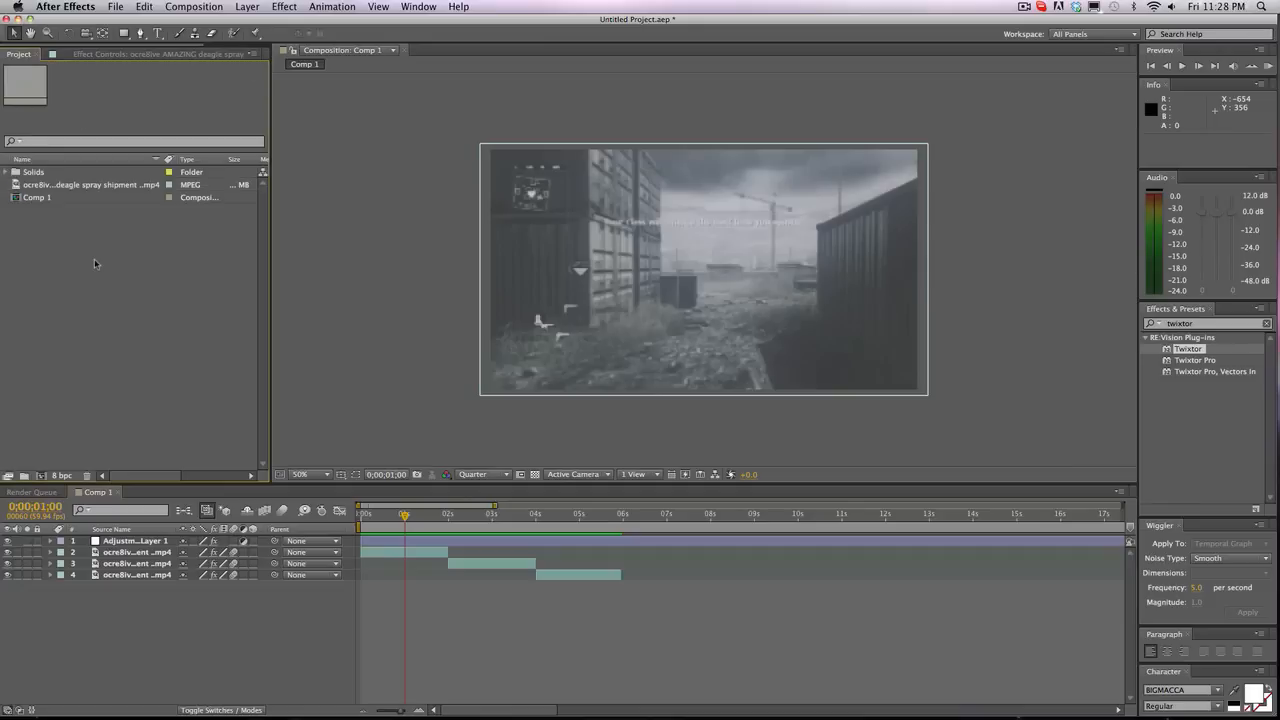
left_click(90, 184)
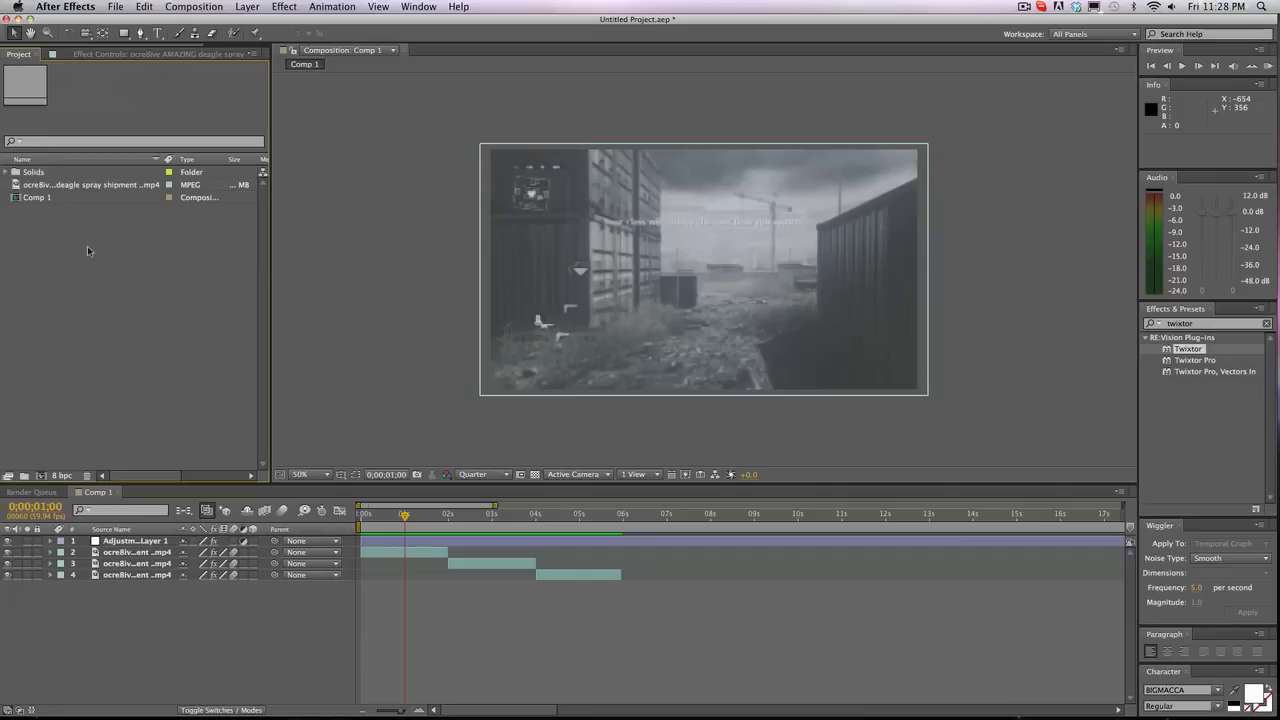
mouse_move(282, 616)
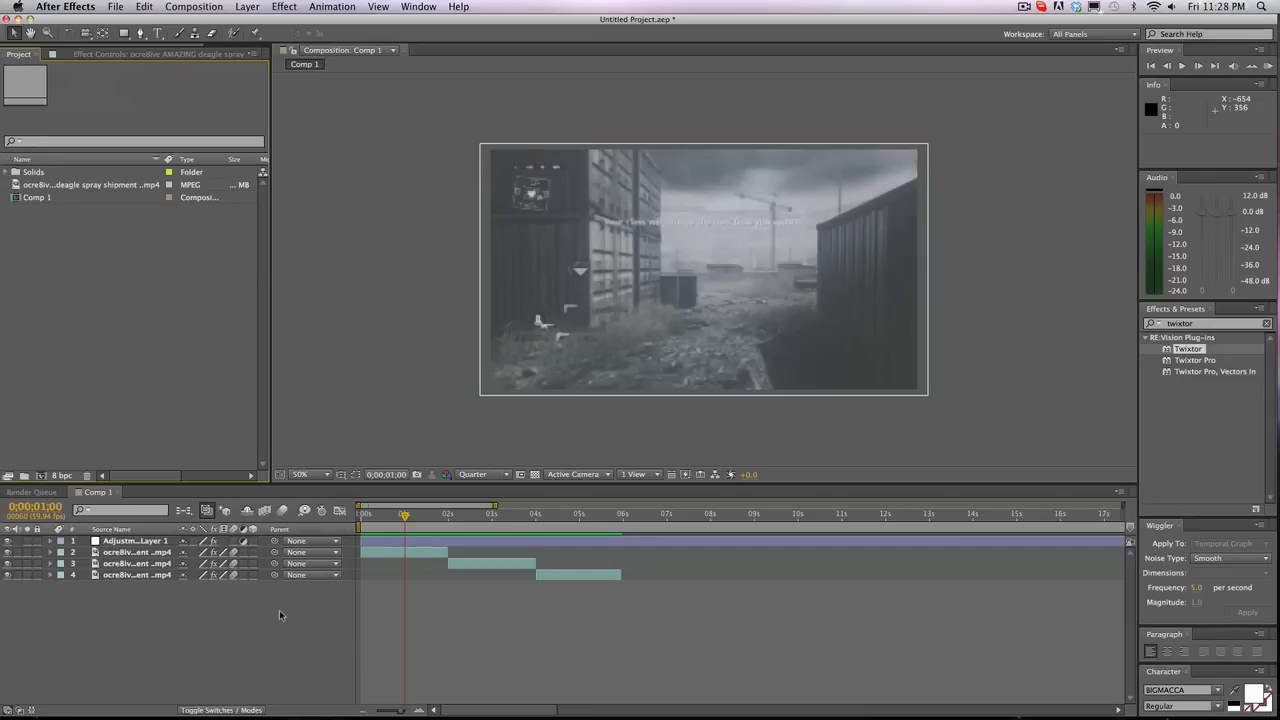
mouse_move(964, 170)
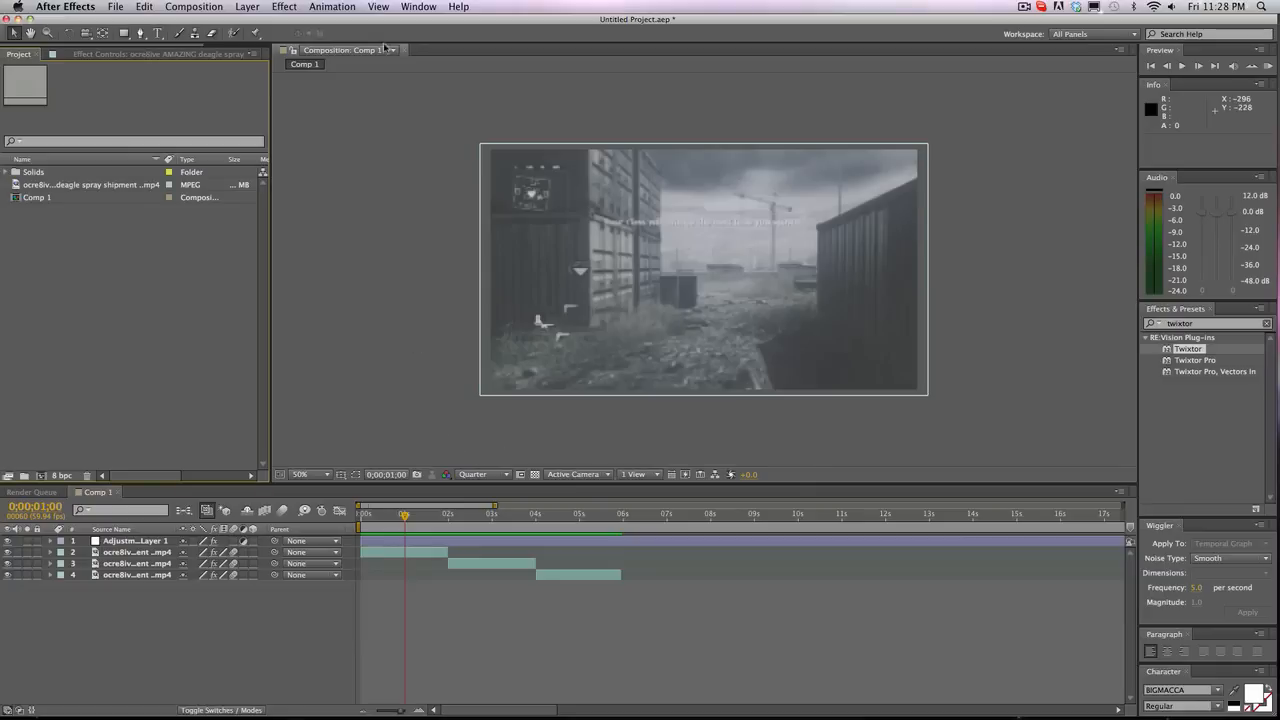
mouse_move(436, 442)
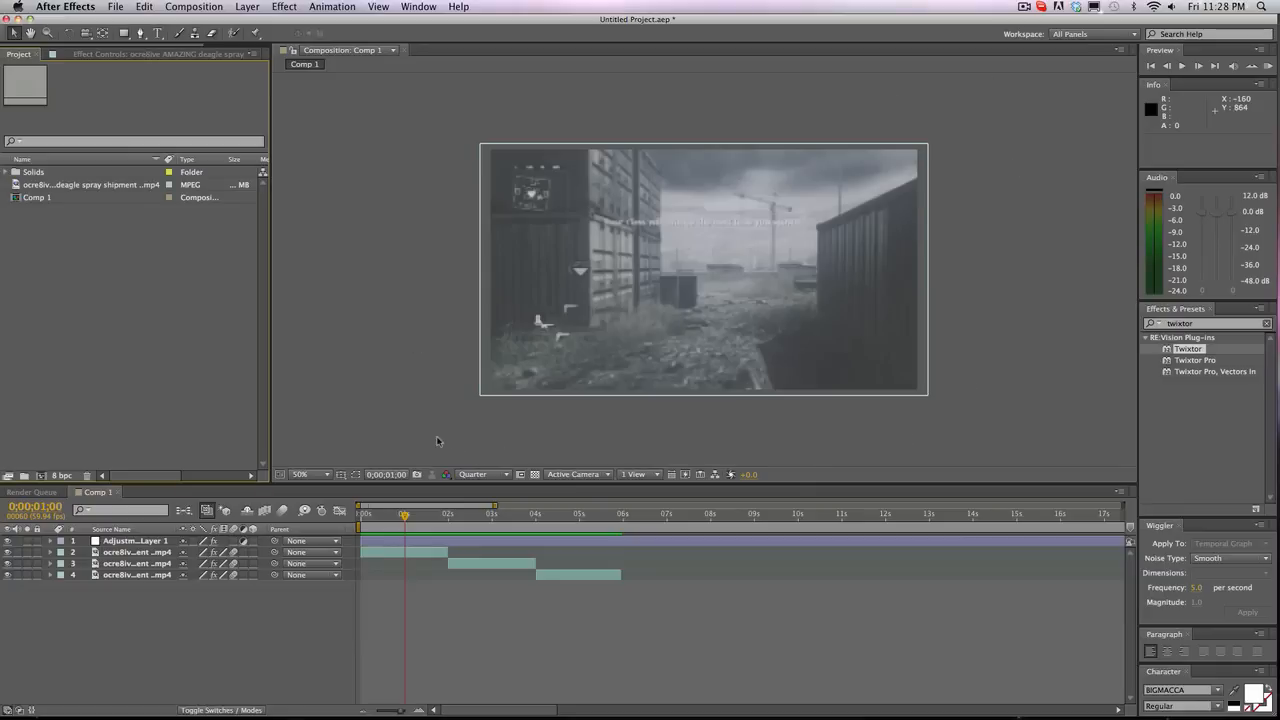
mouse_move(936, 444)
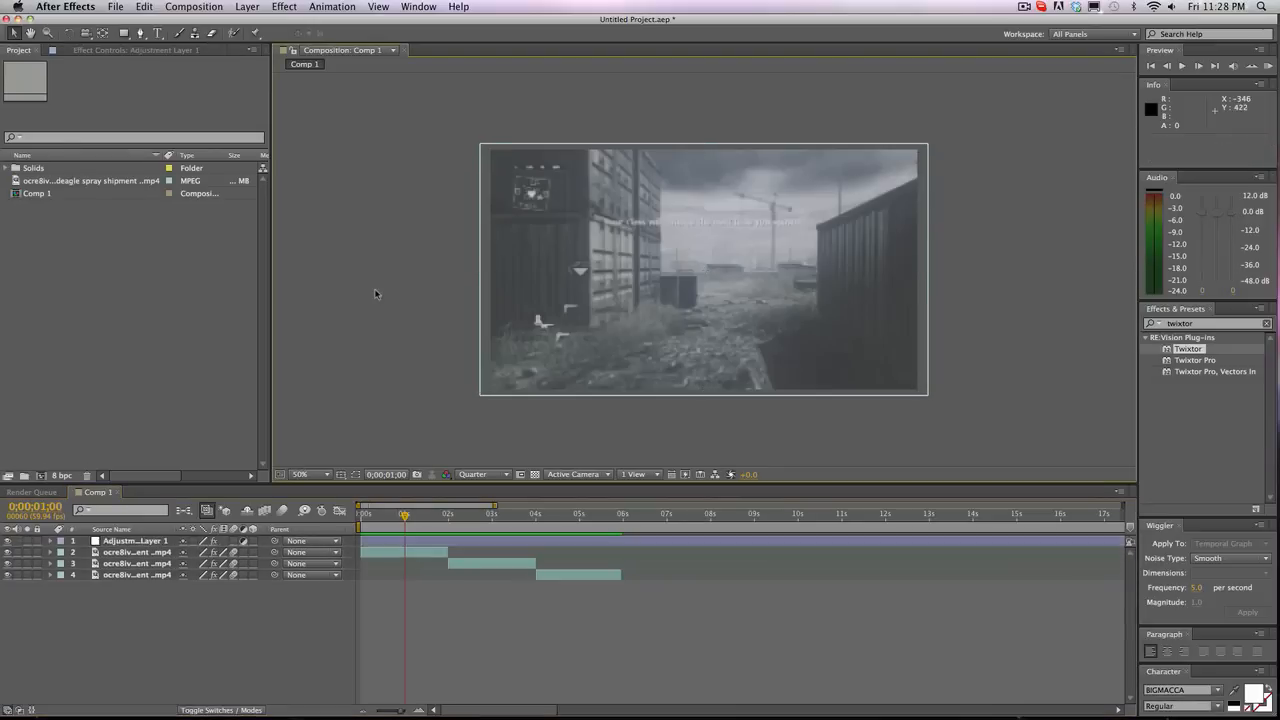
mouse_move(132, 524)
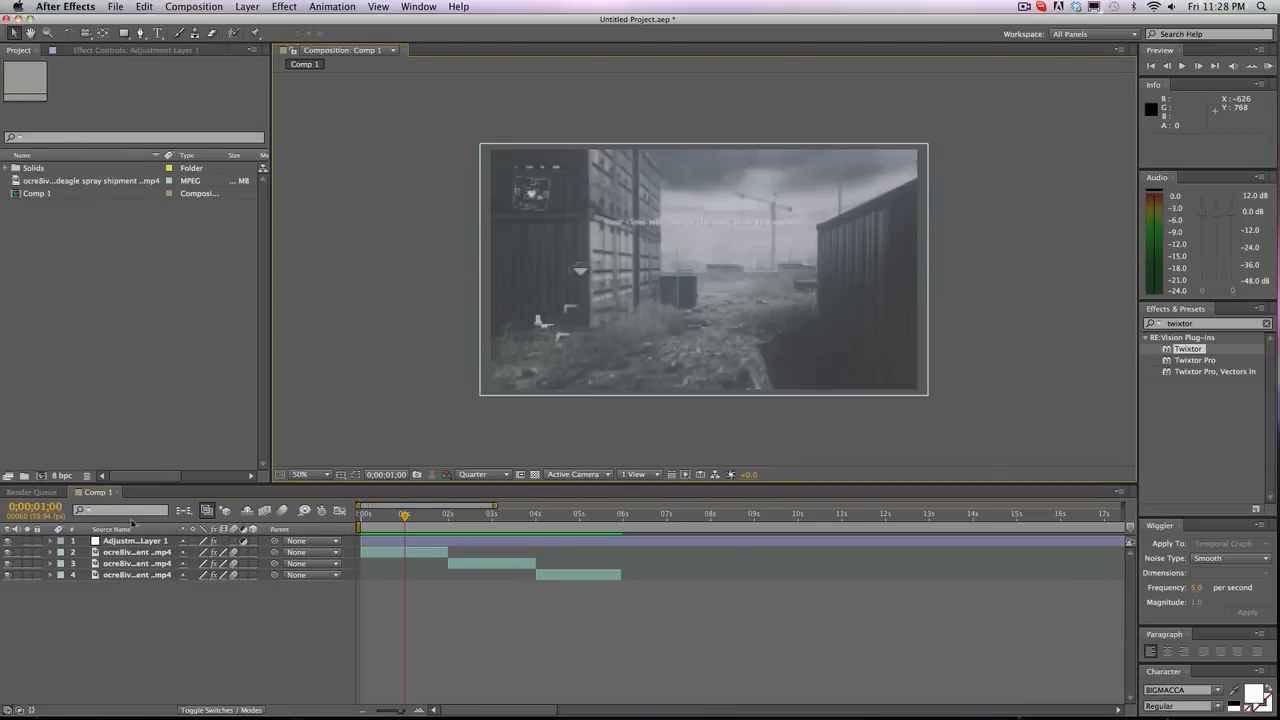
left_click(136, 540)
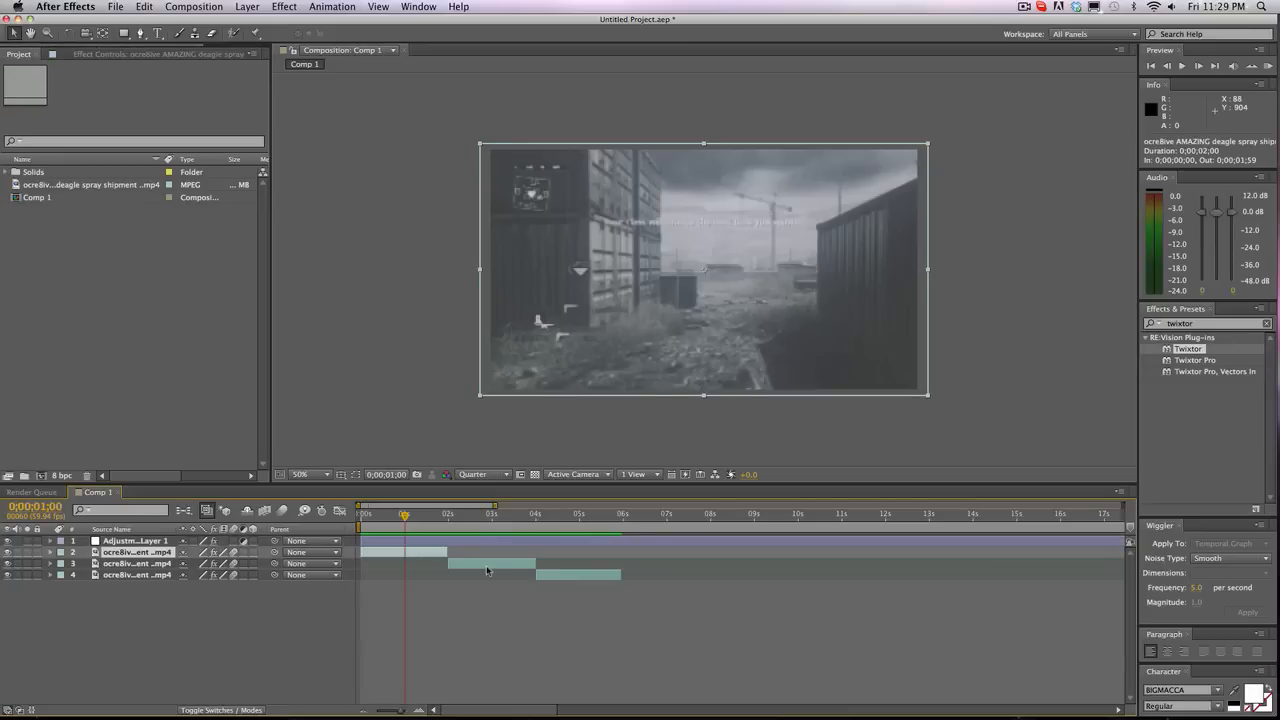
left_click(136, 574)
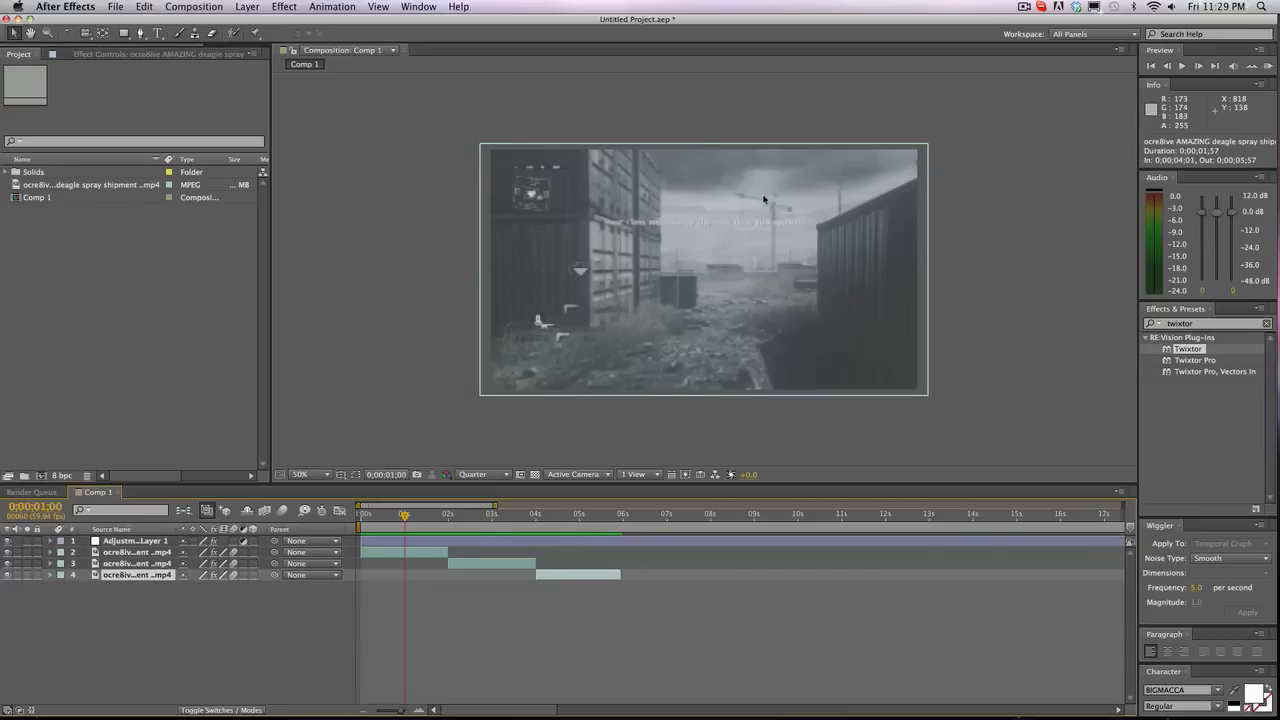
mouse_move(1020, 6)
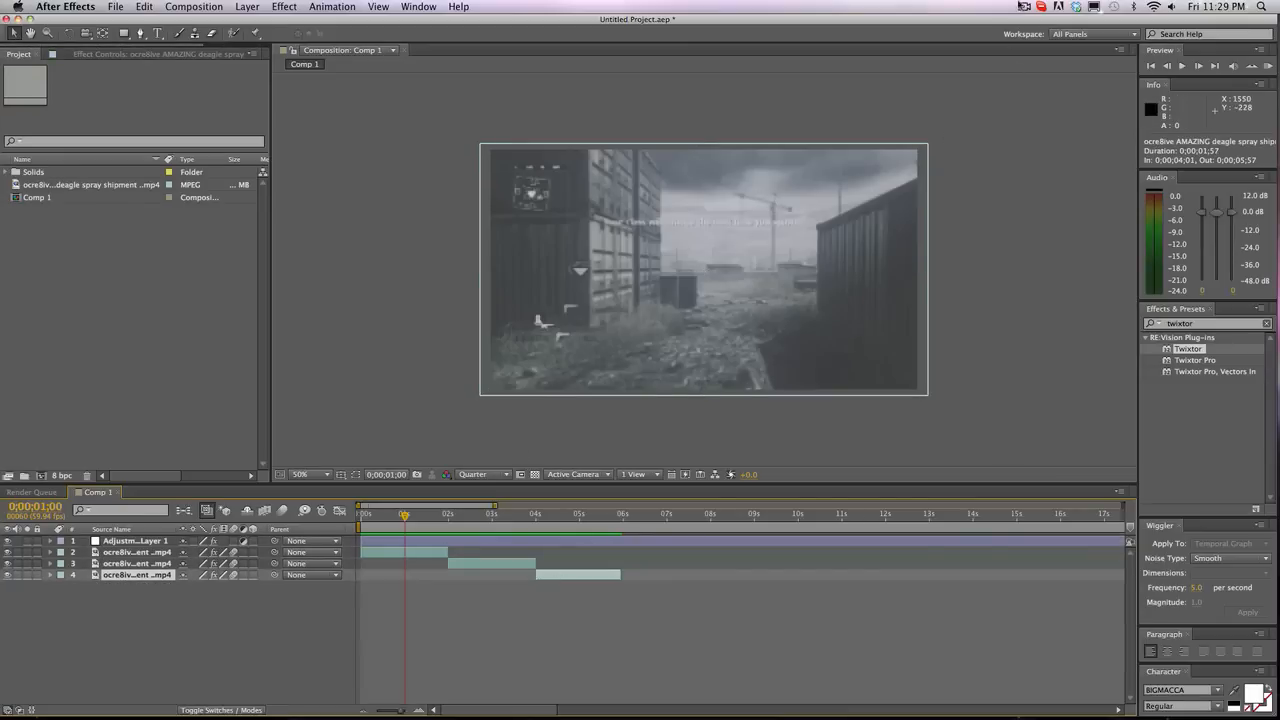